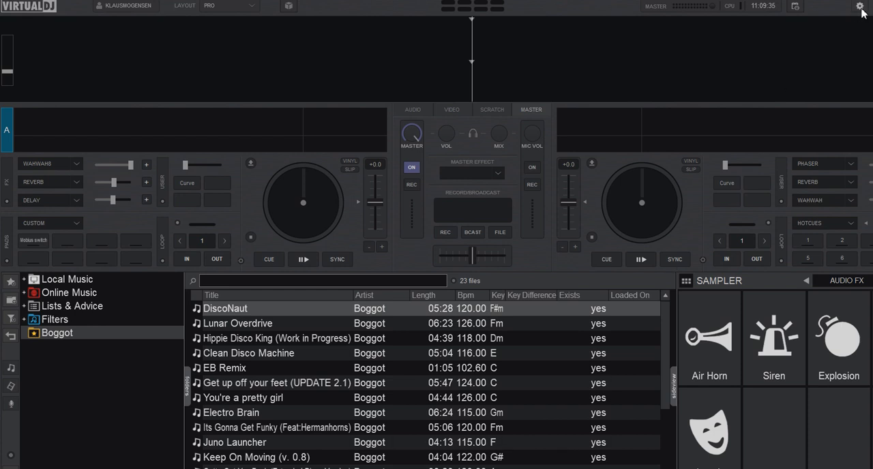
Close the running VirtualDJ session from its top-right close control.
click(859, 6)
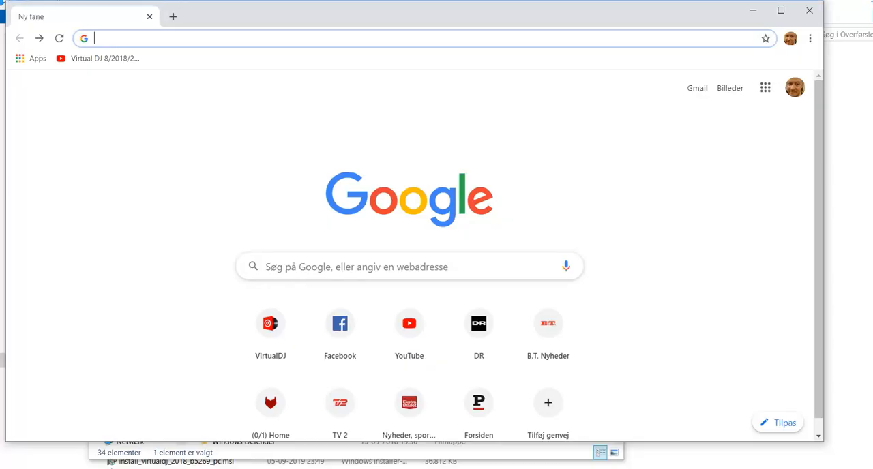
mouse_move(370, 37)
text(virtualdj.com)
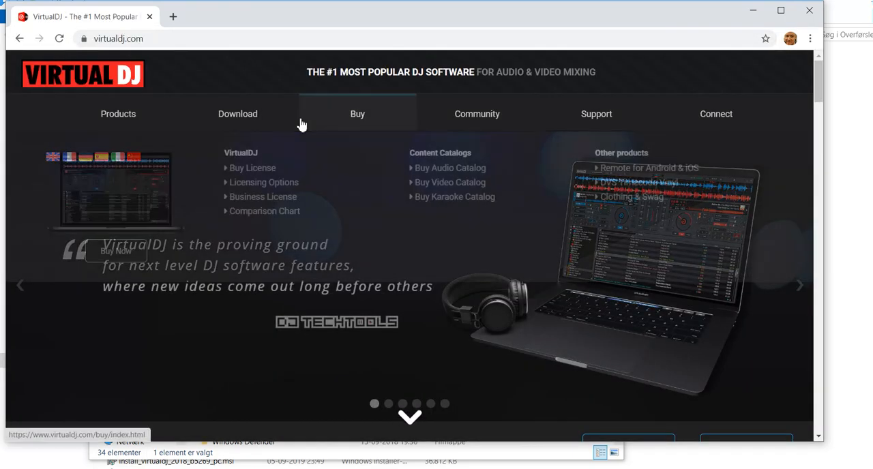
Open the virtualdj.com Download page listing VirtualDJ 2020 b5478 PC and Mac builds.
click(237, 114)
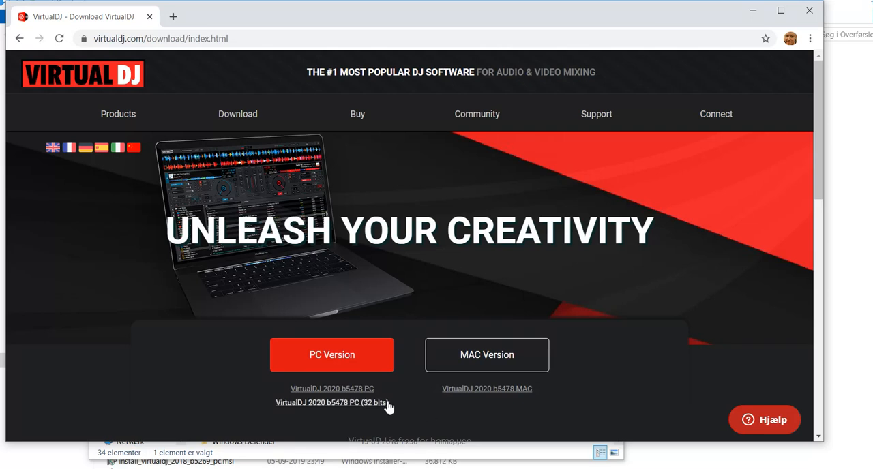
mouse_move(392, 400)
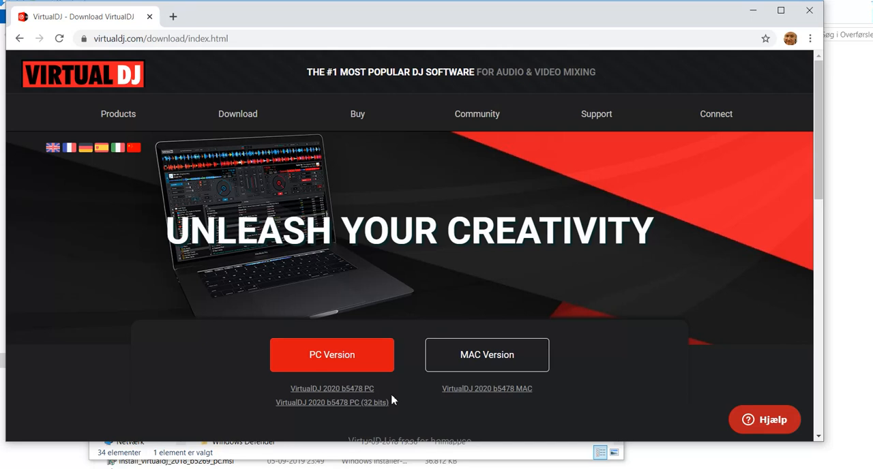
mouse_move(596, 114)
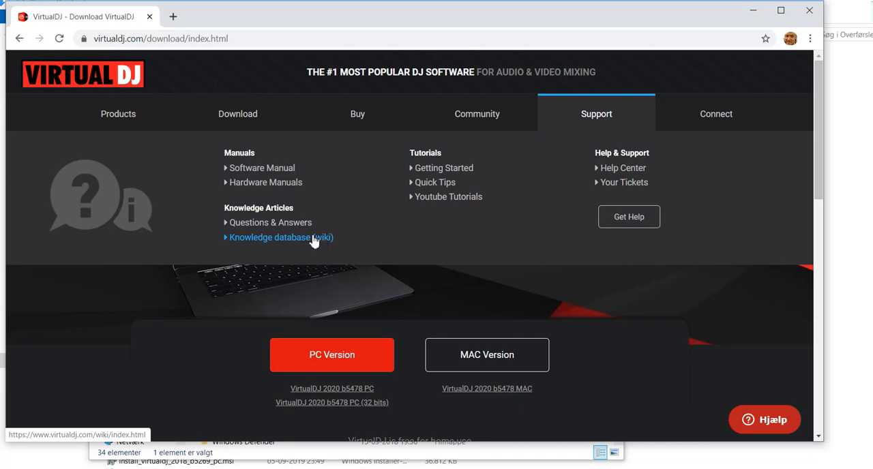
Open the VDJPedia knowledge database and go to the previous builds download page.
click(280, 237)
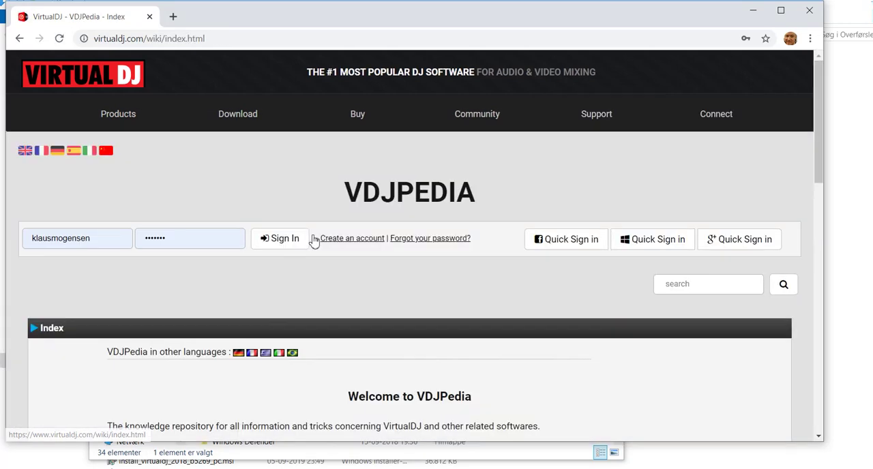
scroll(down, 3)
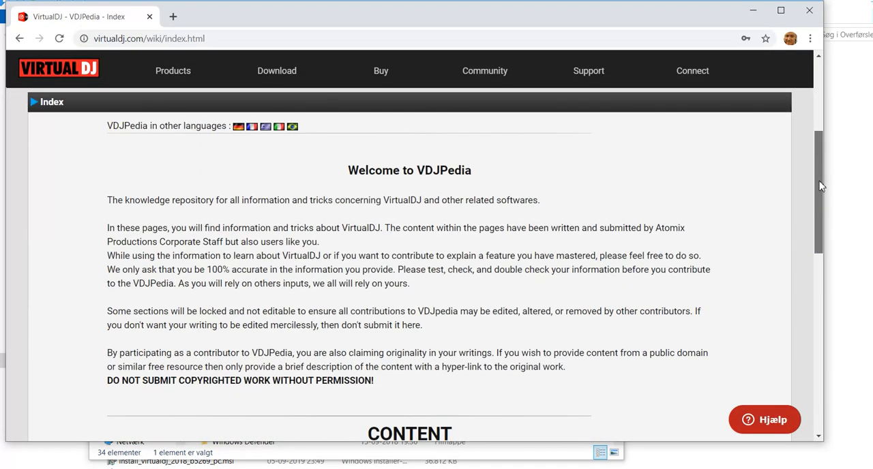
scroll(down, 3)
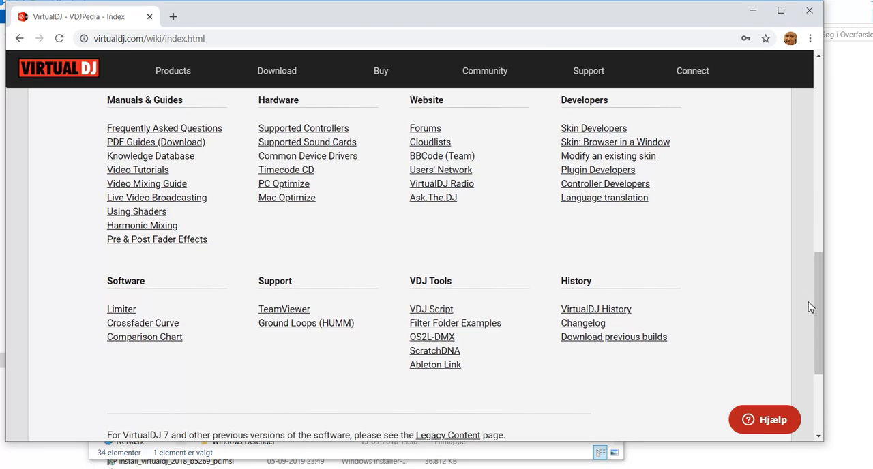
mouse_move(603, 345)
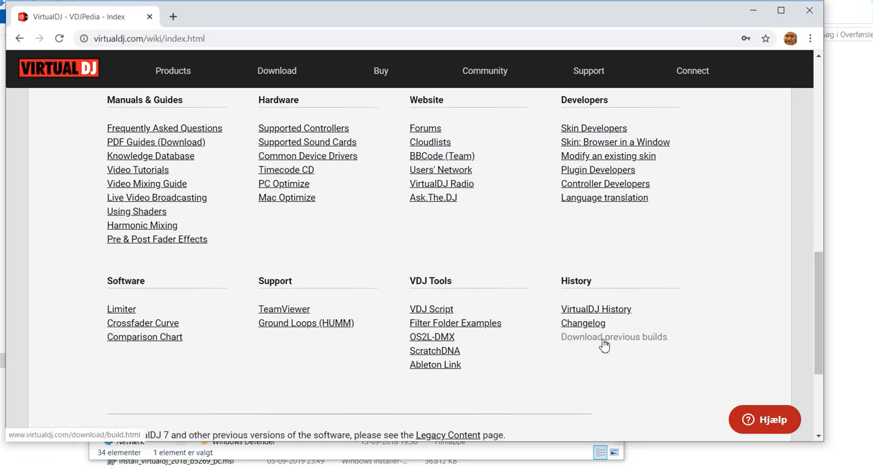
click(613, 337)
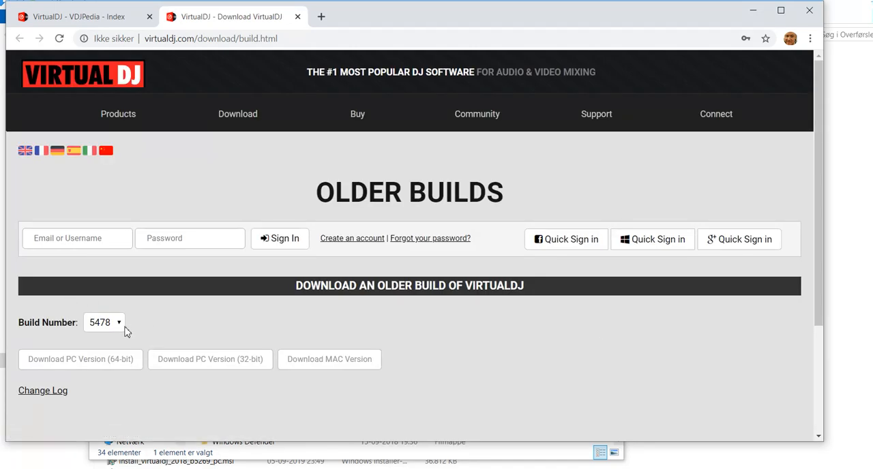
Choose build 5402 and download its 32-bit PC version.
click(104, 322)
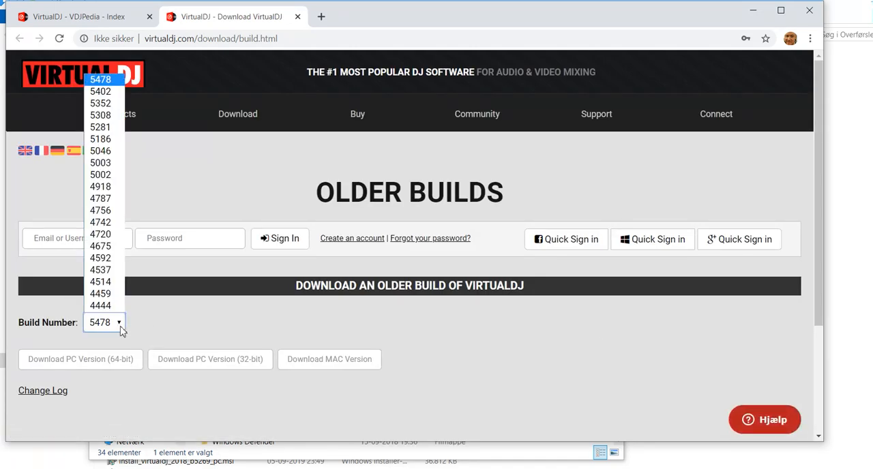
mouse_move(100, 293)
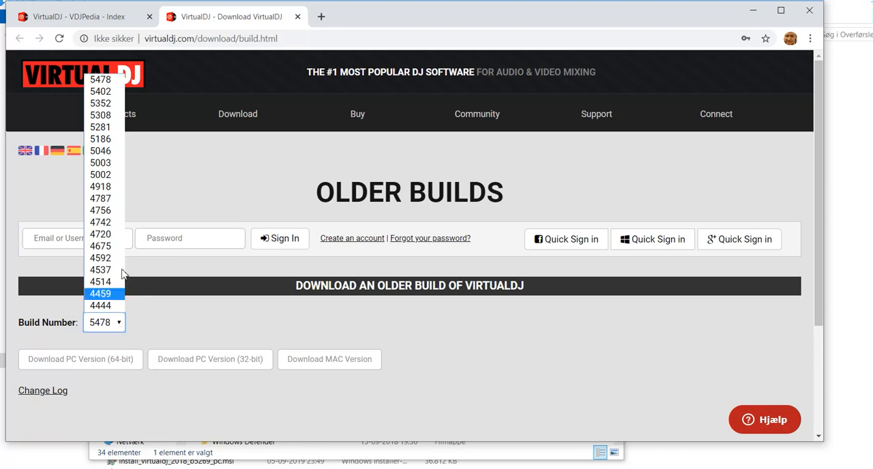
mouse_move(100, 91)
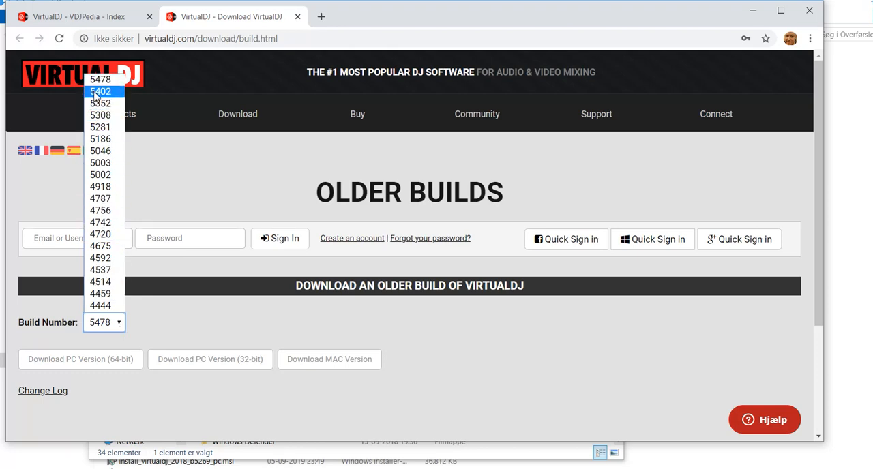
click(99, 91)
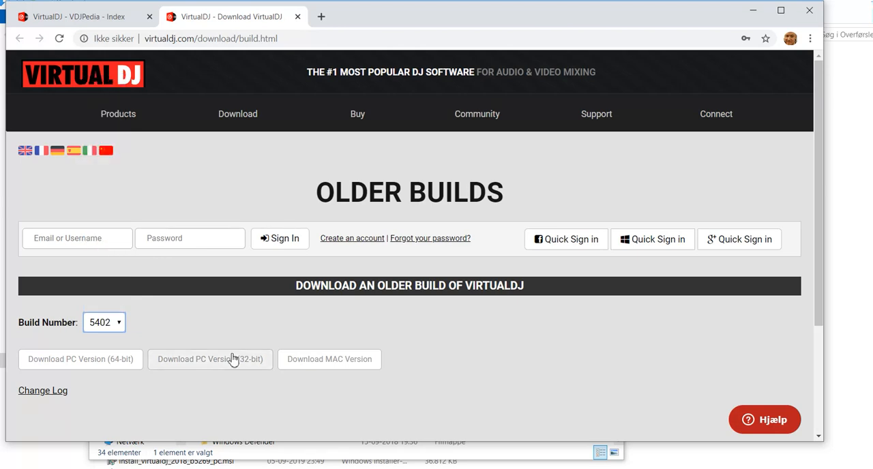
mouse_move(245, 364)
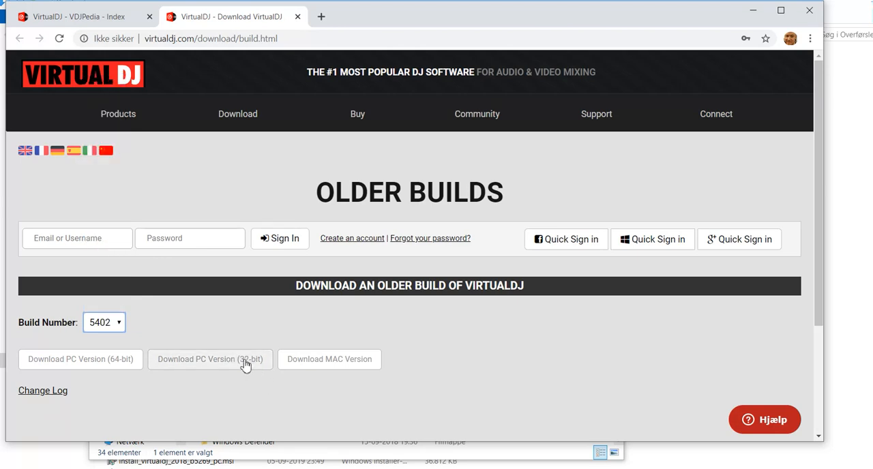
click(210, 359)
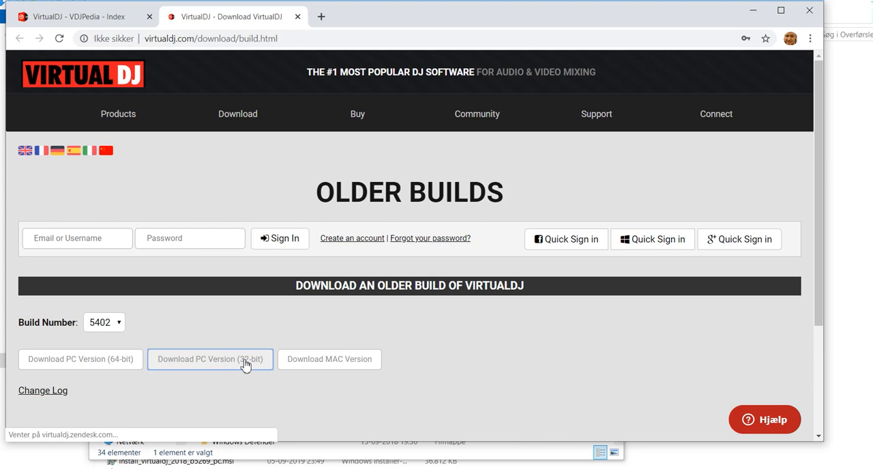
Open the build 5402 32-bit installer, accept the license and install VirtualDJ 2020.
click(210, 359)
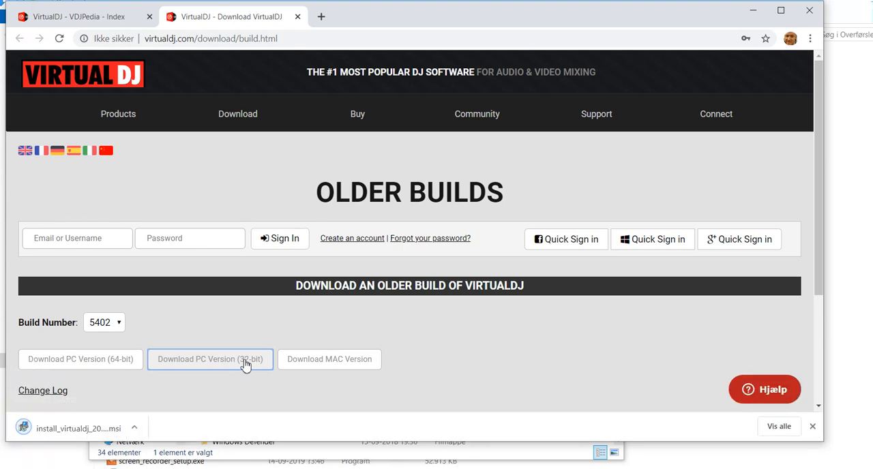
mouse_move(71, 434)
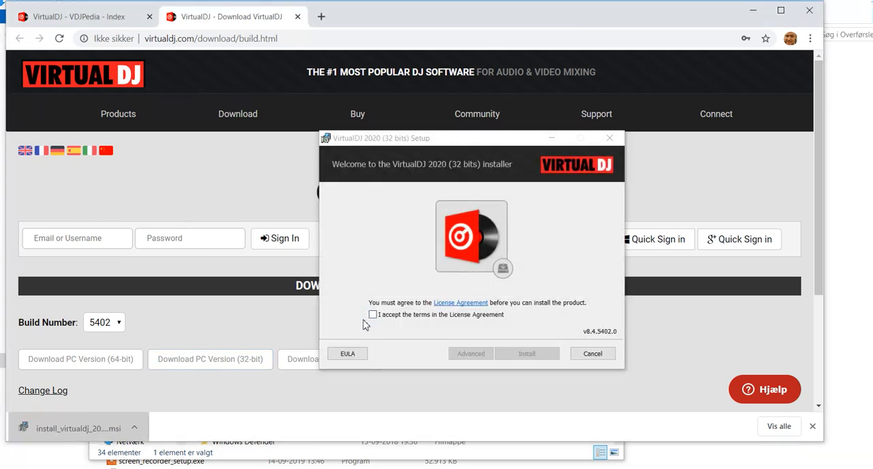
click(373, 314)
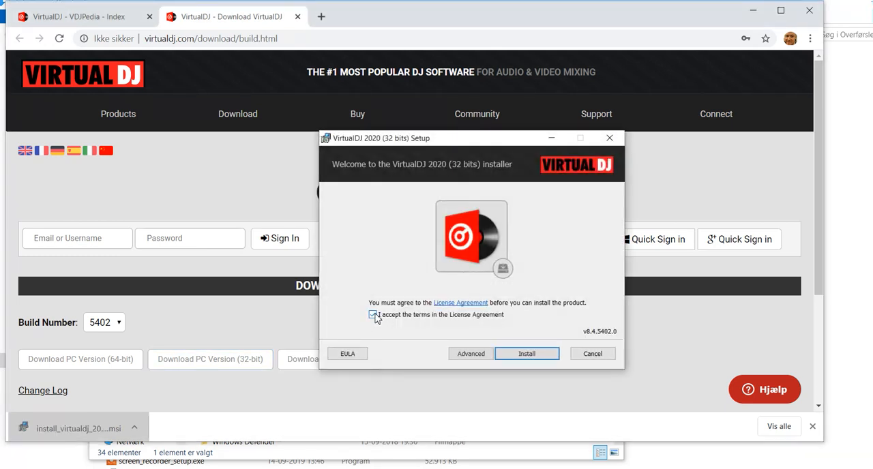
click(373, 314)
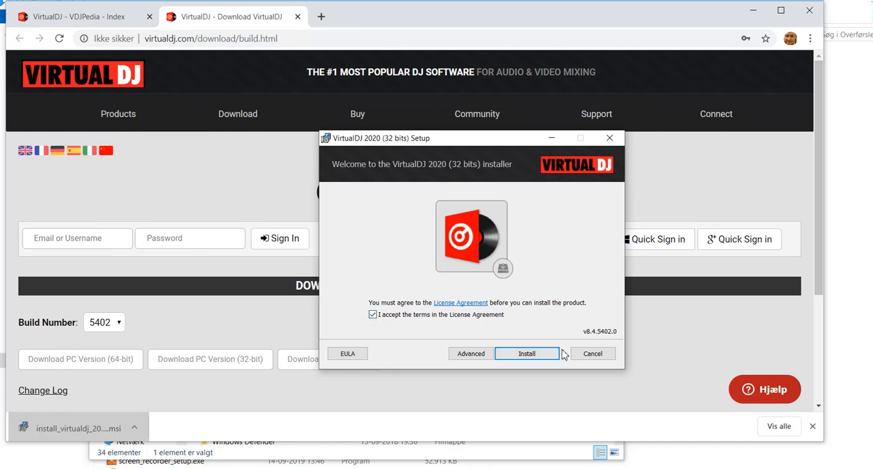
click(526, 354)
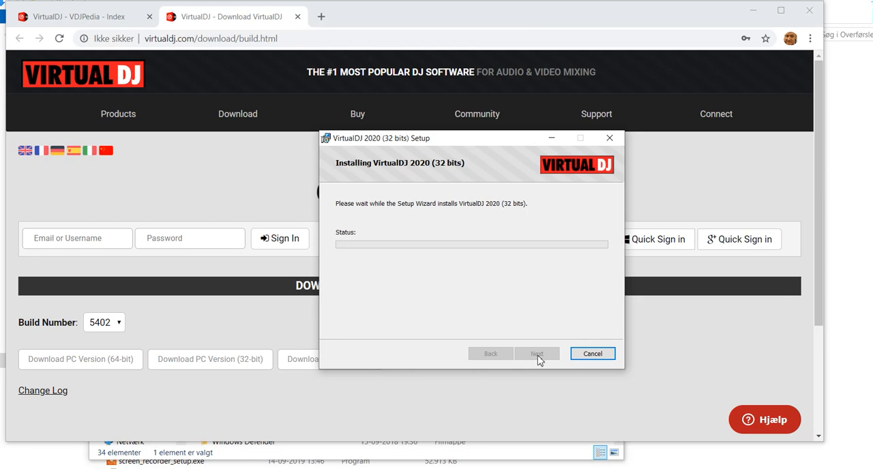
mouse_move(450, 353)
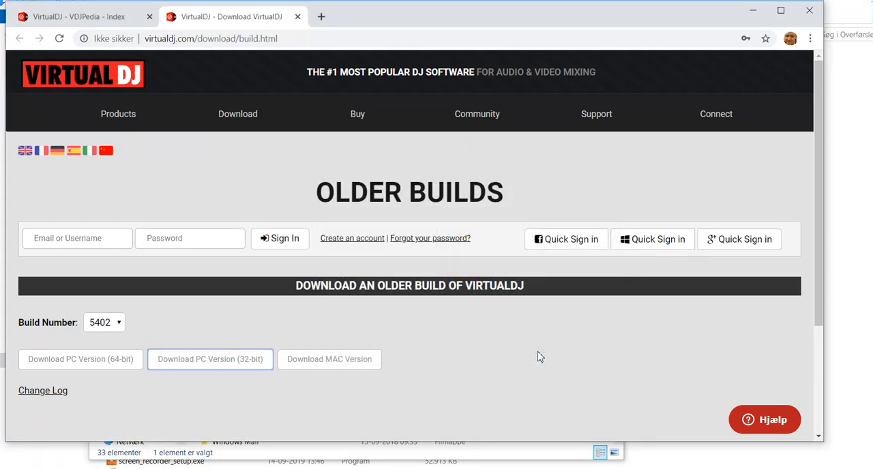
mouse_move(44, 457)
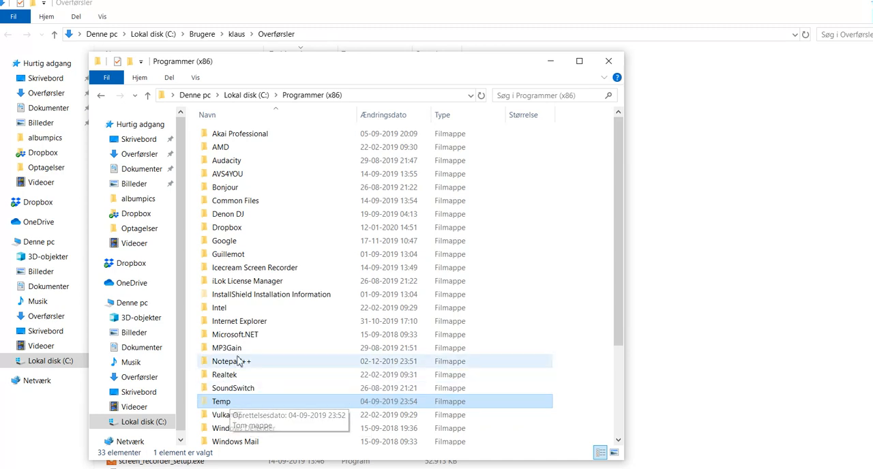
mouse_move(269, 349)
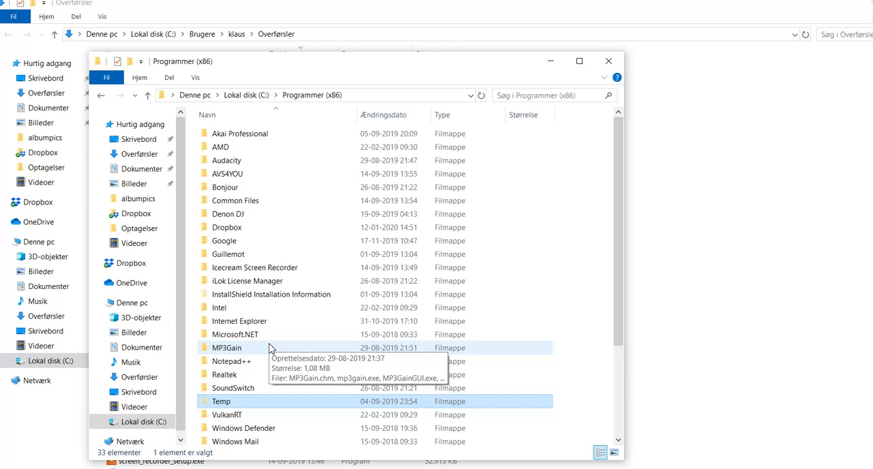
mouse_move(271, 362)
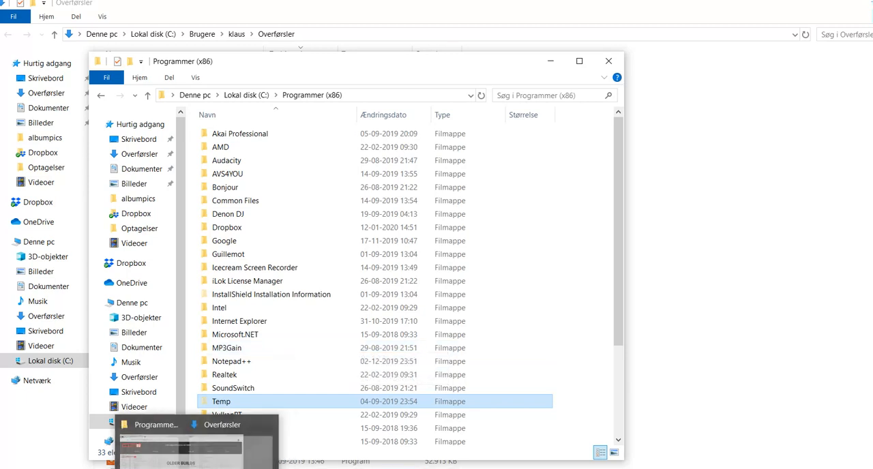
Switch to the Downloads (Overførsler) folder window from the taskbar thumbnail.
click(221, 424)
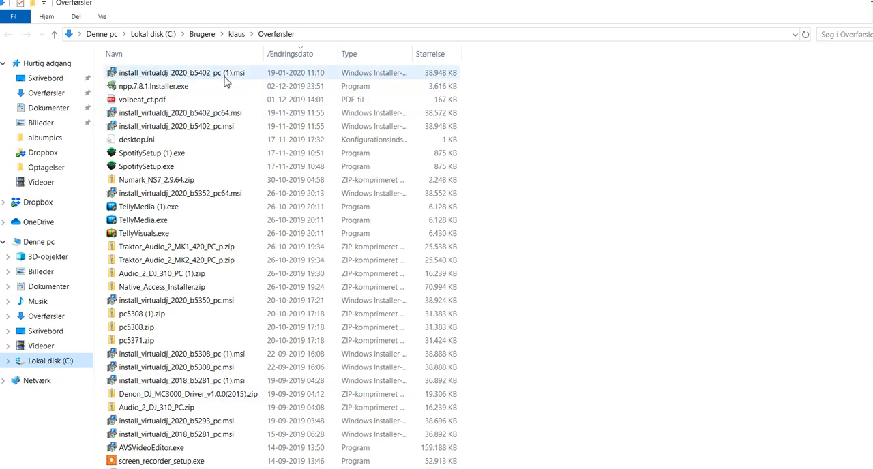
Run install_virtualdj_2020_b5402_pc (1).msi and repair the existing VirtualDJ 2020 installation.
double_click(181, 72)
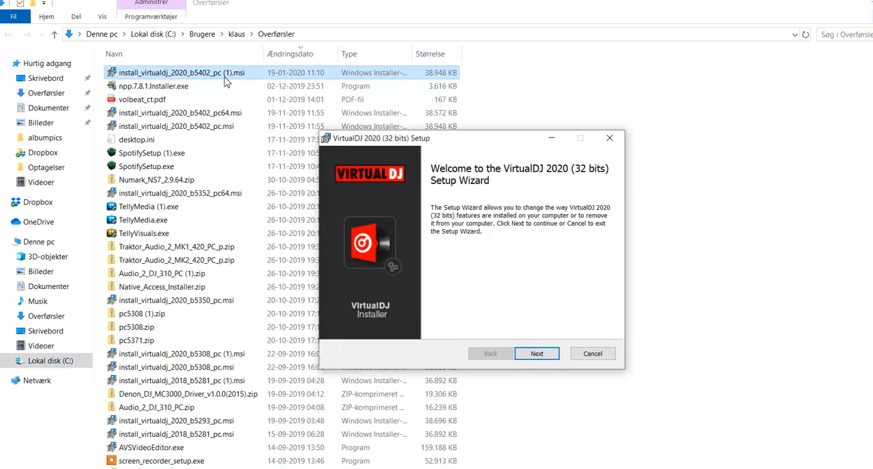
click(537, 353)
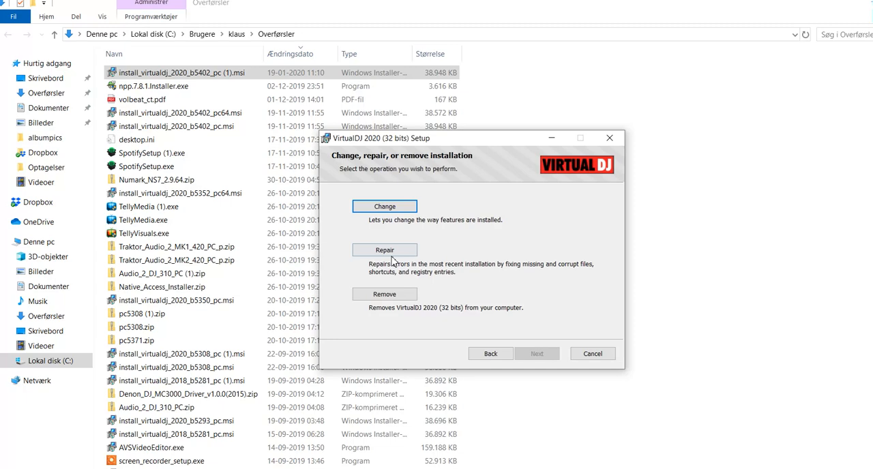
click(384, 249)
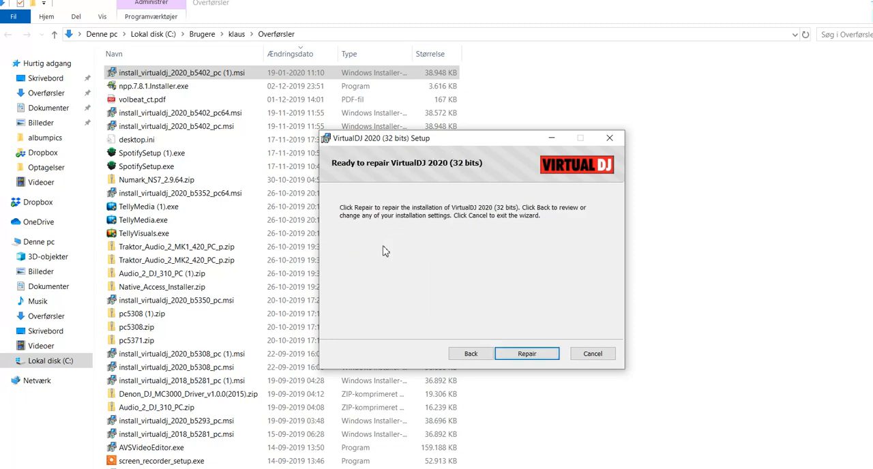
click(526, 353)
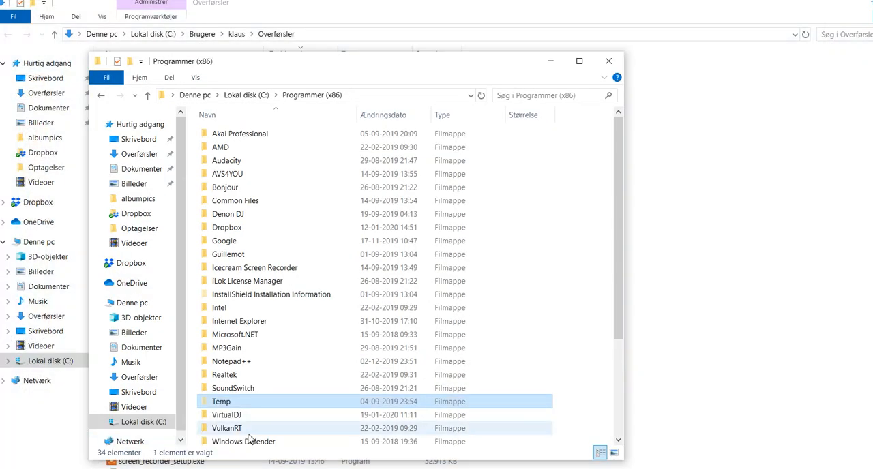
Open Programmer (x86)\VirtualDJ and launch virtualdj8.exe.
double_click(227, 414)
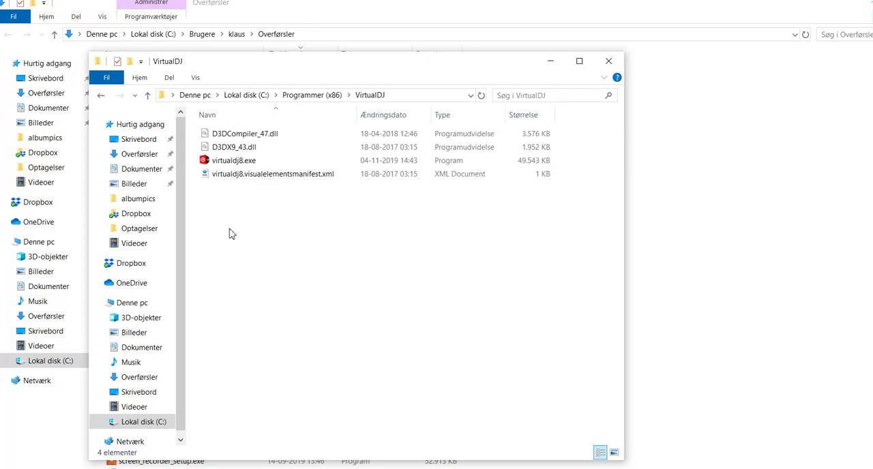
click(234, 160)
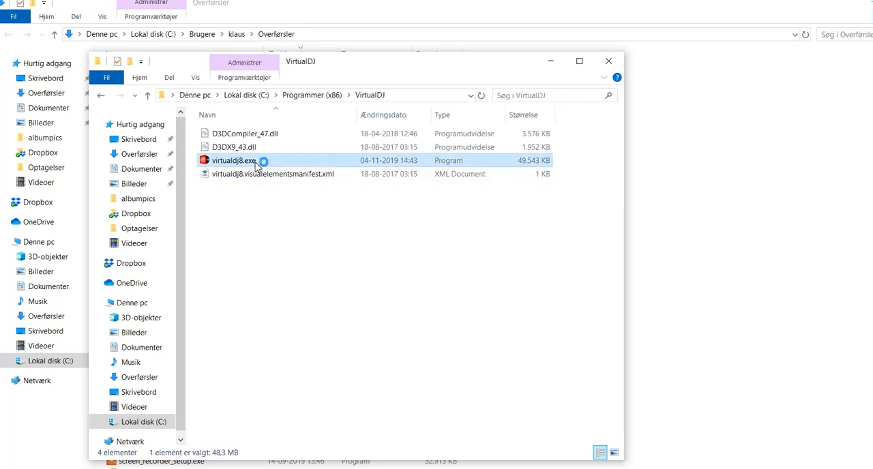
double_click(234, 160)
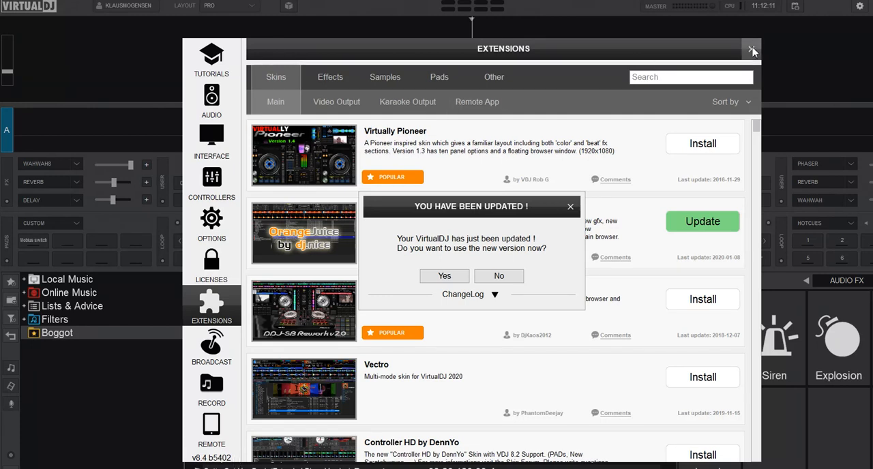
Close the Extensions panel and answer No to the 'You have been updated' prompt.
click(752, 49)
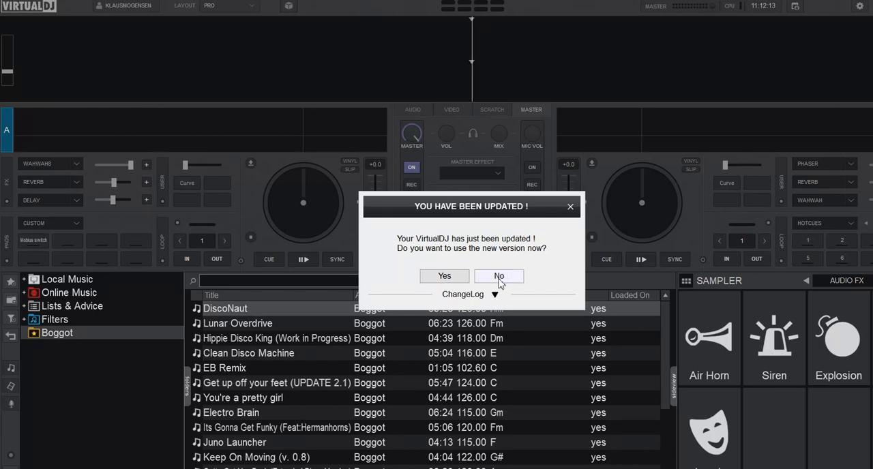
click(499, 275)
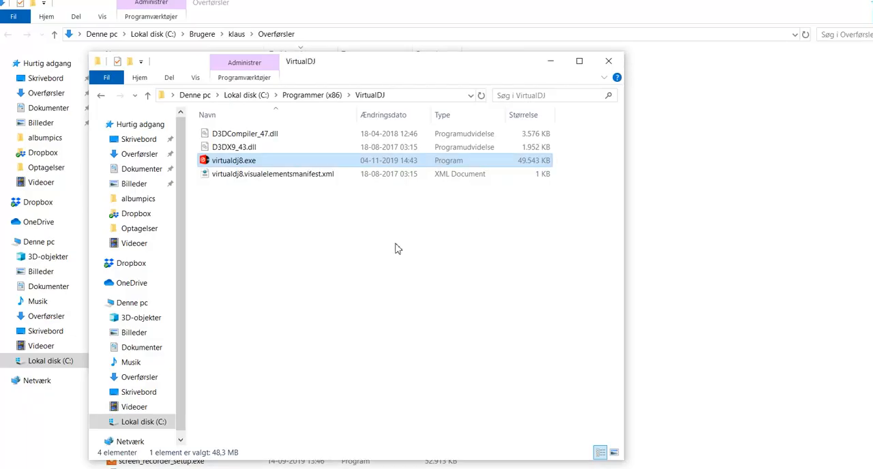
mouse_move(349, 29)
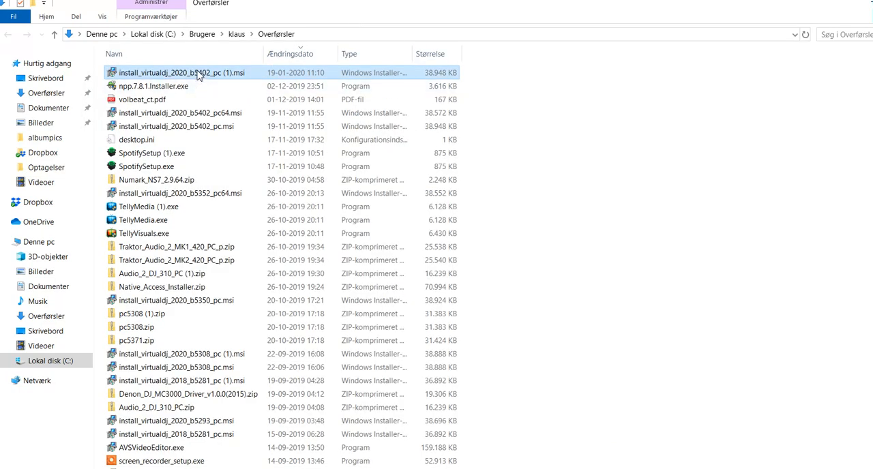
Start the build 5402 installer, then cancel, confirm Yes and finish without changes.
double_click(183, 72)
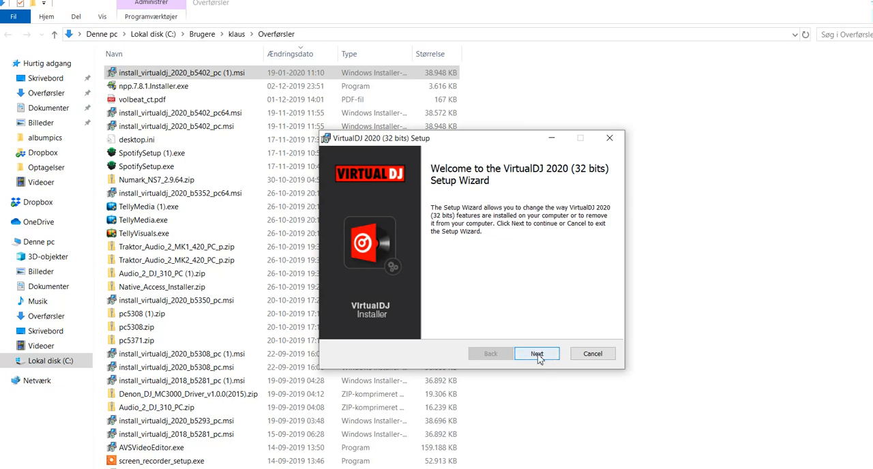
click(537, 354)
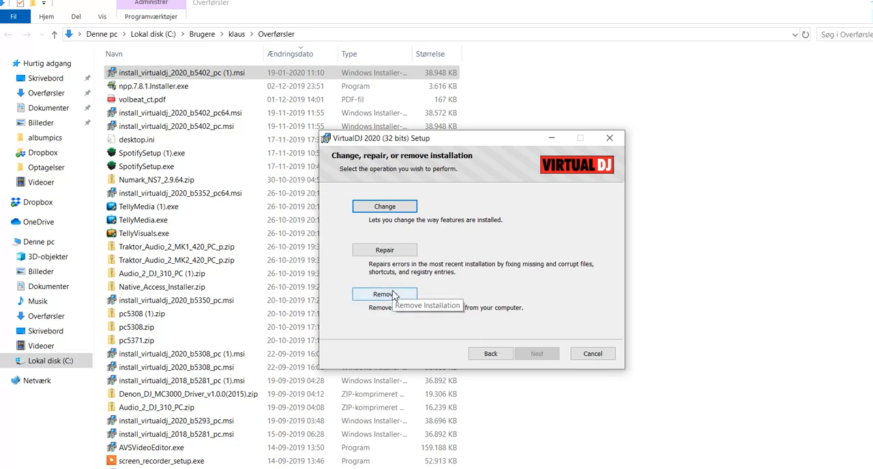
mouse_move(393, 294)
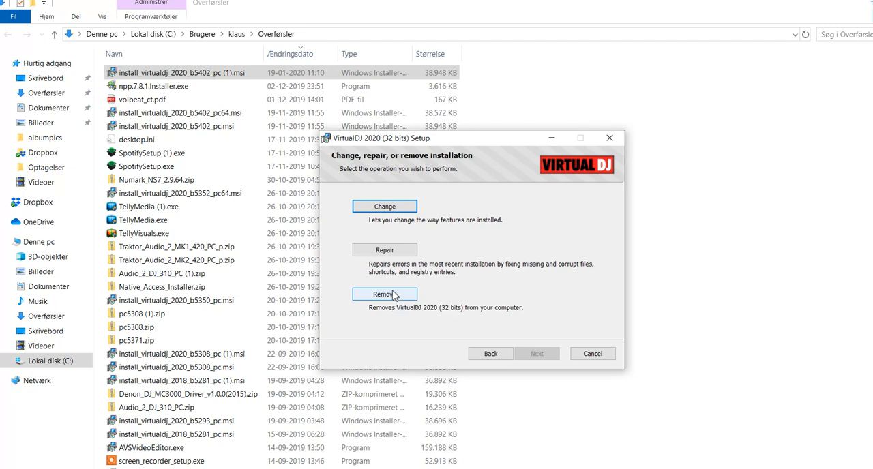
mouse_move(516, 310)
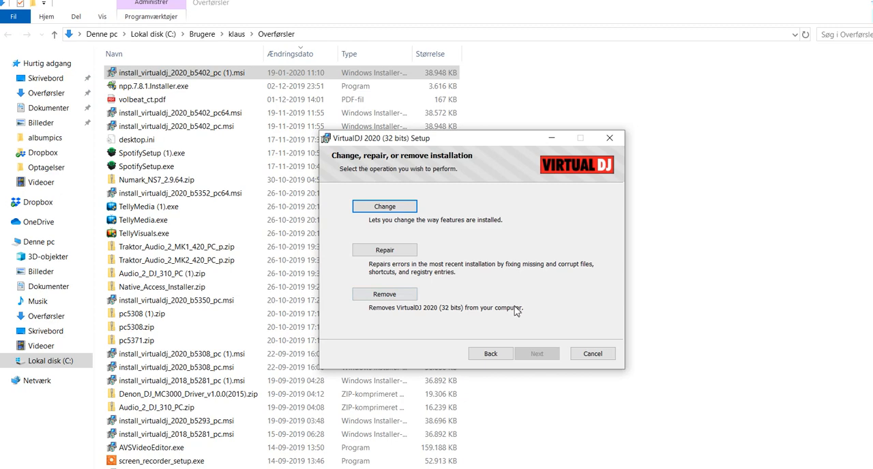
click(592, 353)
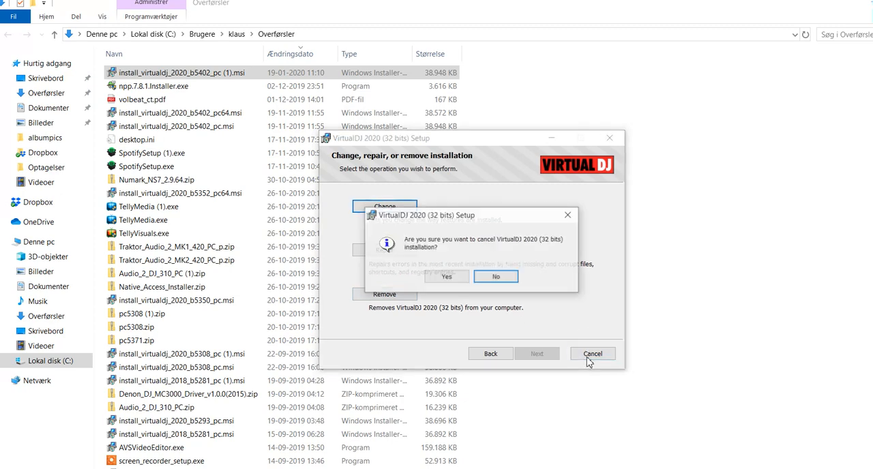
click(446, 277)
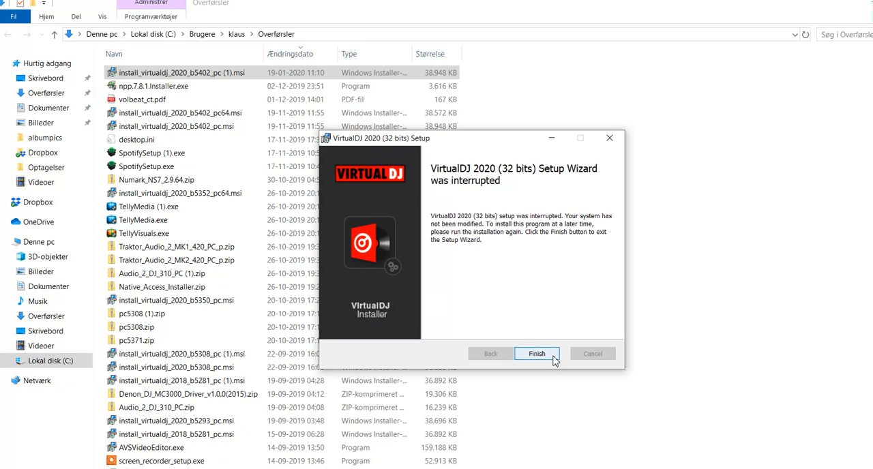
click(537, 354)
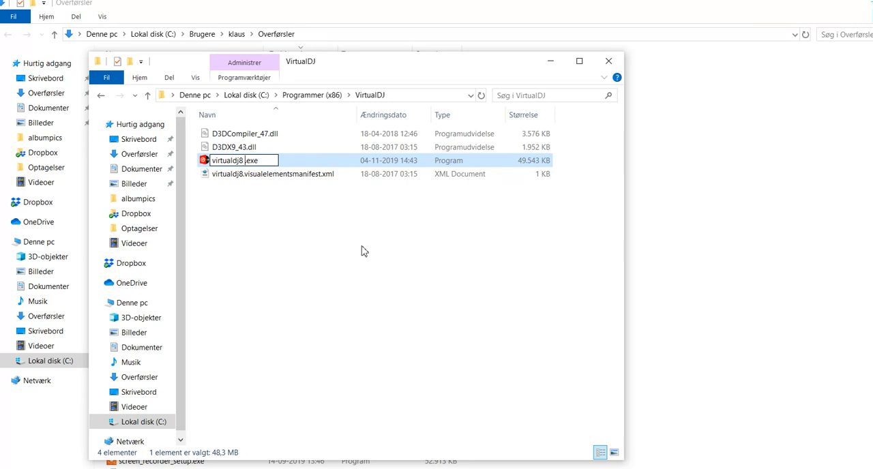
Add ' 2020' to the name so virtualdj8.exe becomes virtualdj8 2020.exe.
text(2020)
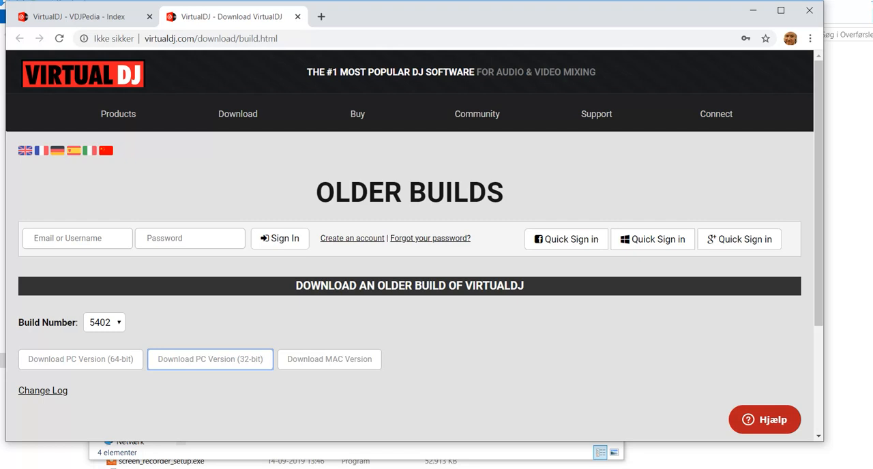
mouse_move(42, 390)
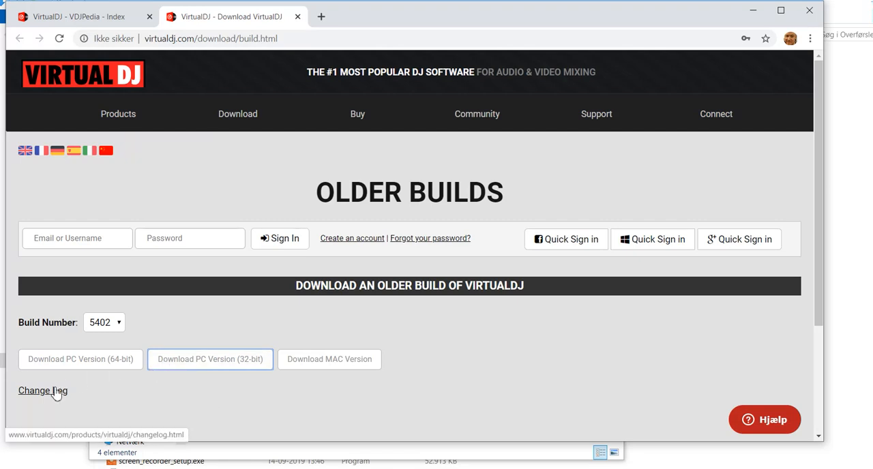
mouse_move(51, 395)
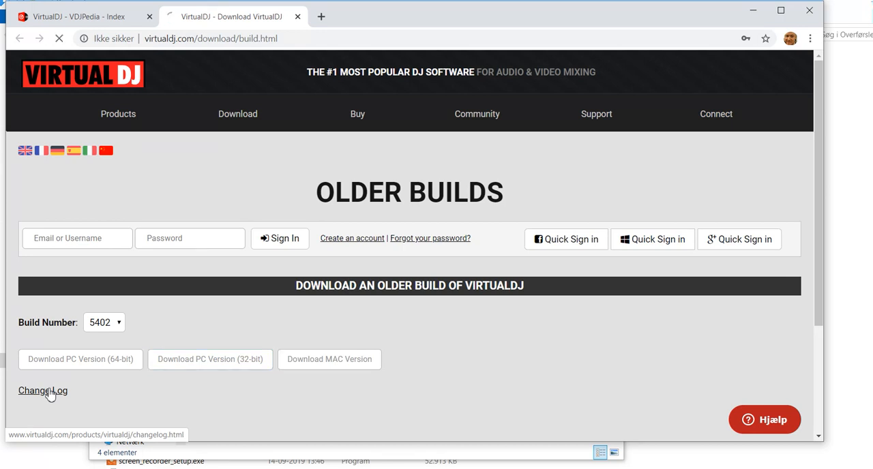
Open the VirtualDJ changelog and scroll through the notes for builds 5478 down to 5281.
click(42, 390)
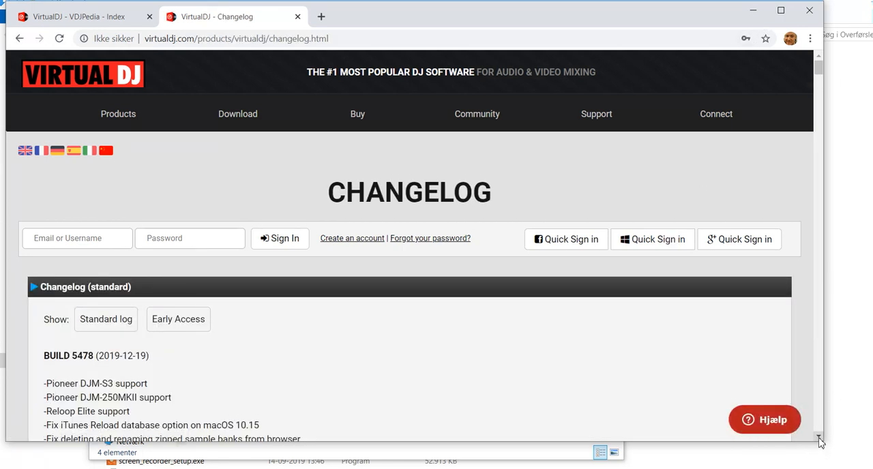
scroll(down, 3)
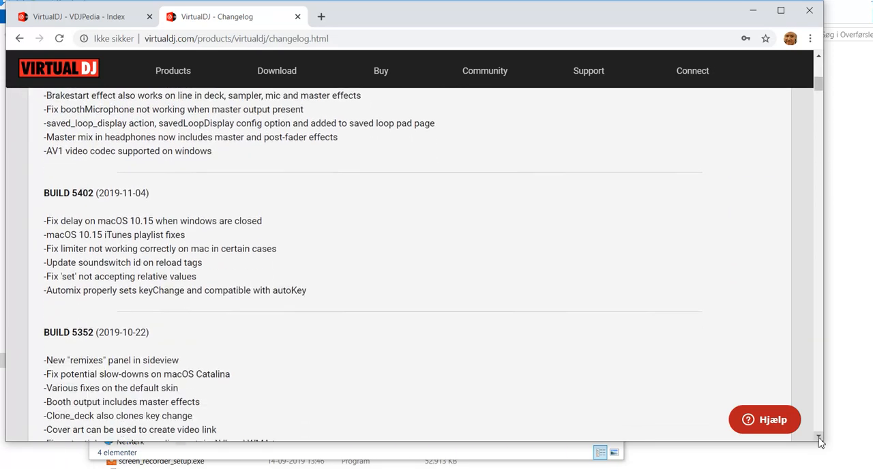
scroll(down, 3)
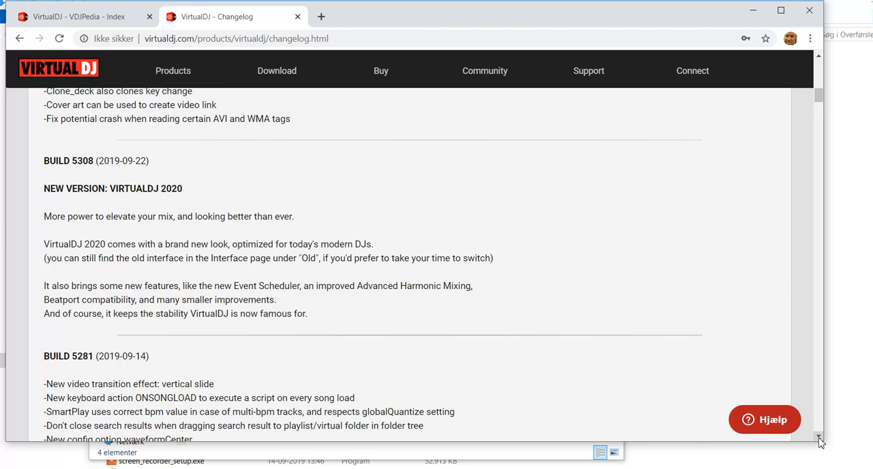
scroll(down, 3)
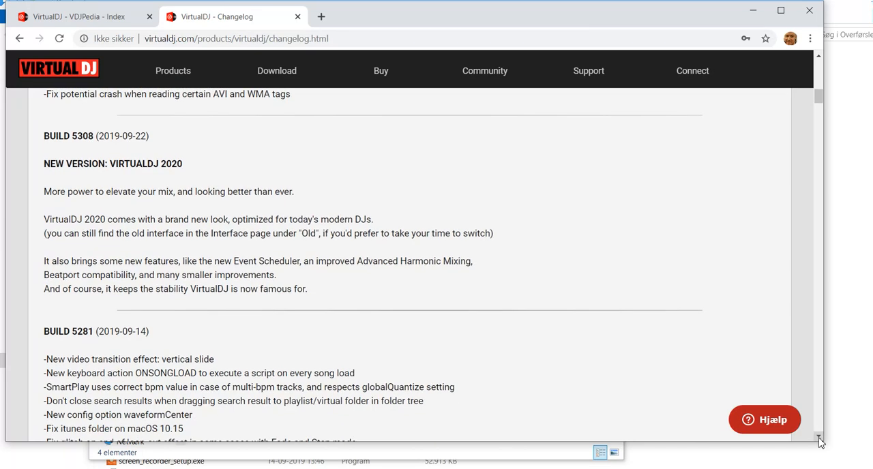
scroll(down, 3)
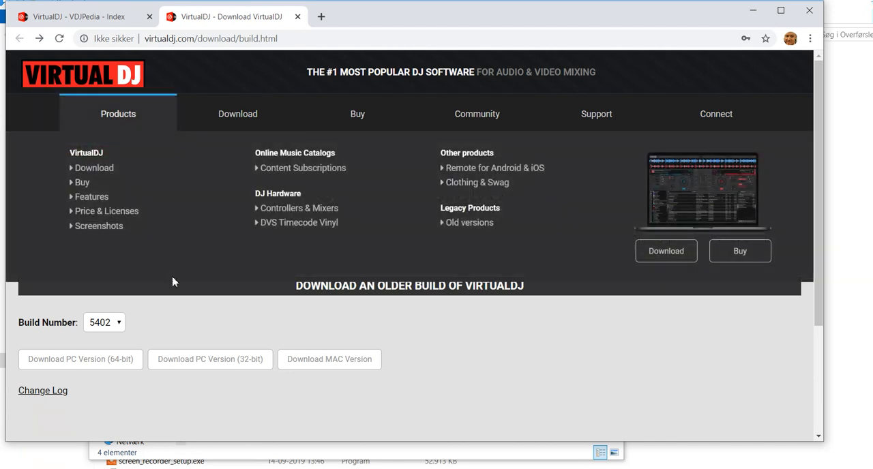
Select build 5281 and download and open the 32-bit PC installer.
click(104, 322)
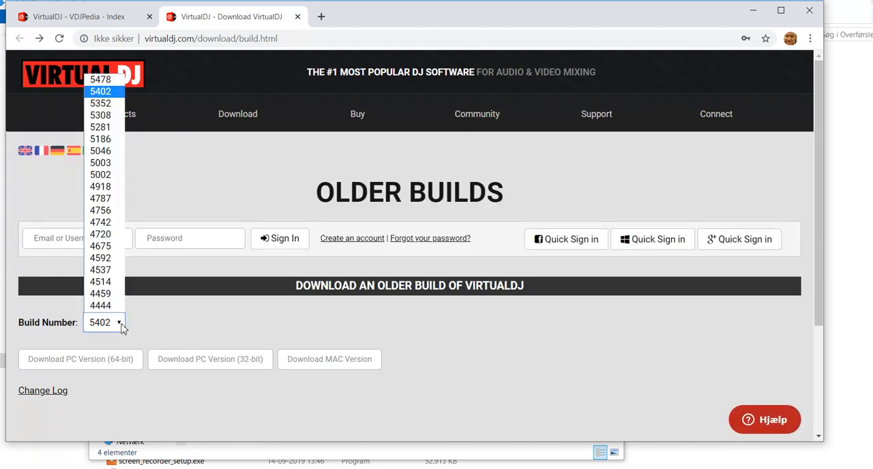
mouse_move(100, 199)
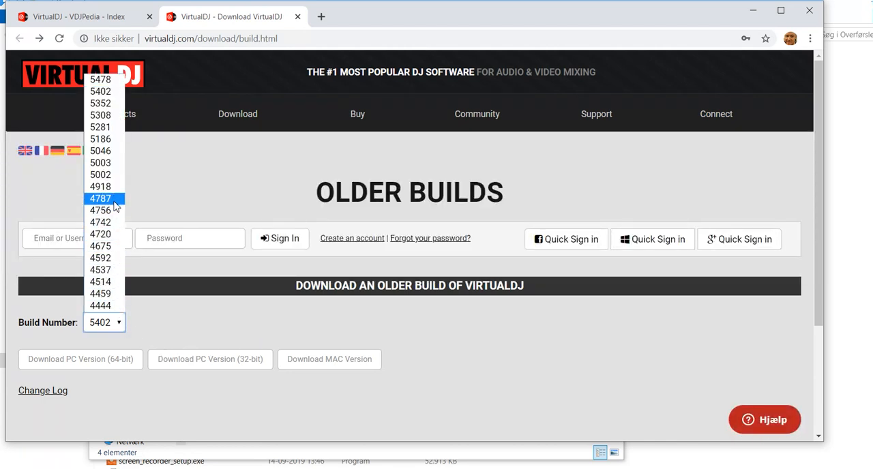
mouse_move(100, 127)
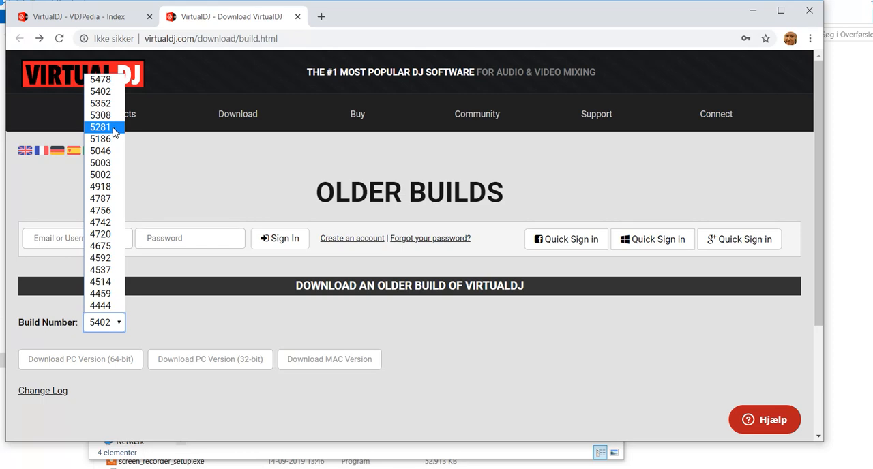
click(100, 127)
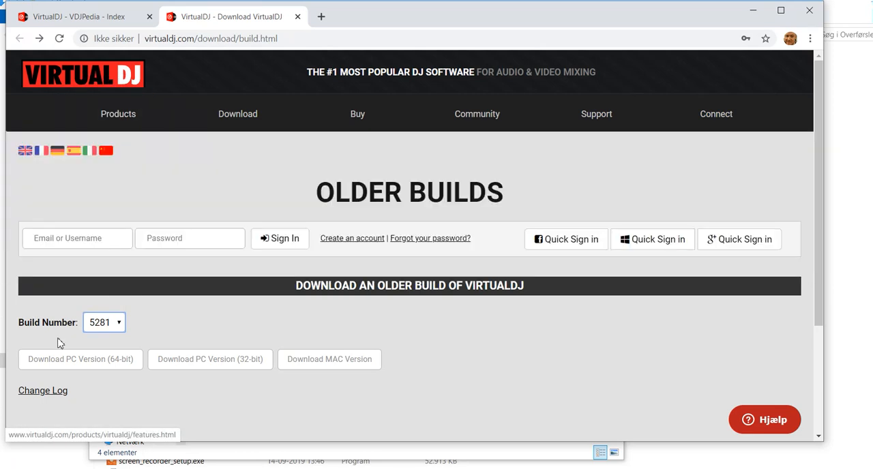
click(210, 360)
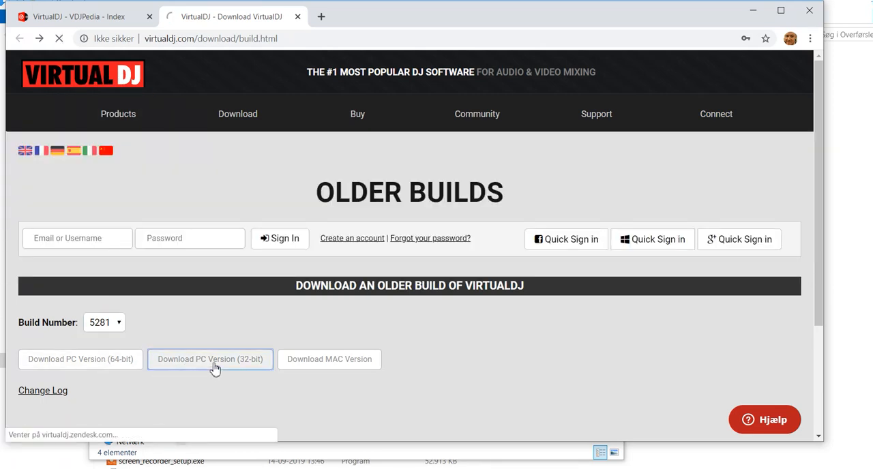
click(210, 360)
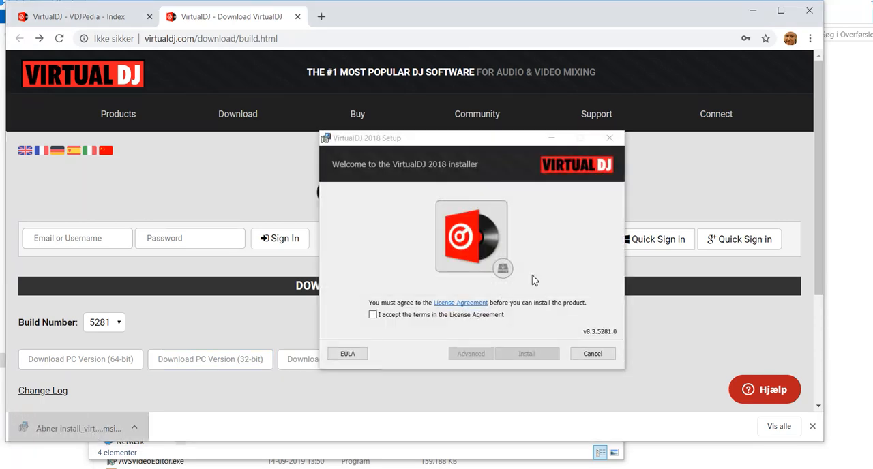
Accept the license terms, install VirtualDJ 2018 build 5281, and close the setup.
click(374, 314)
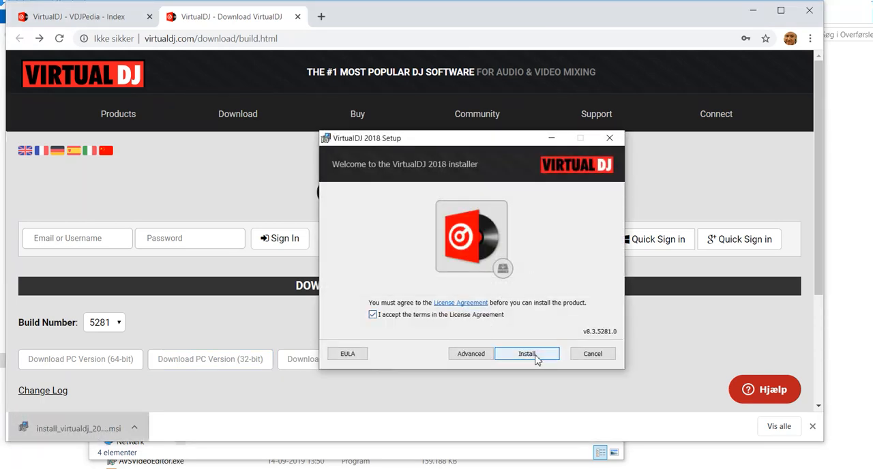
click(527, 353)
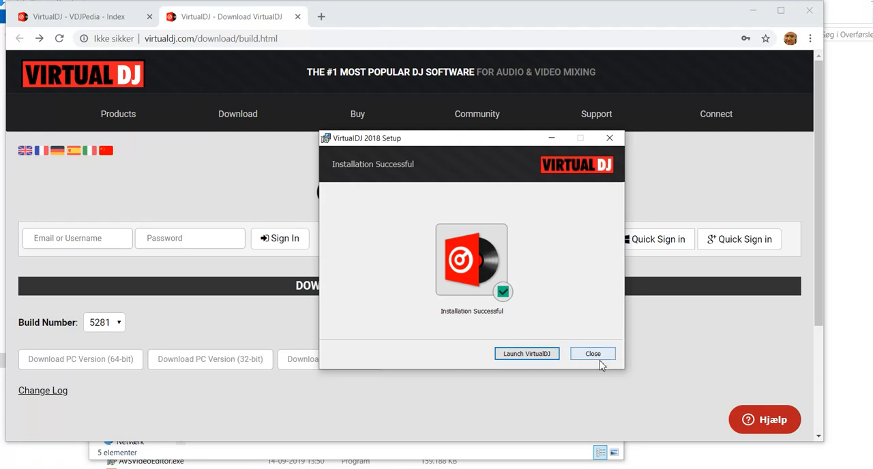
click(592, 353)
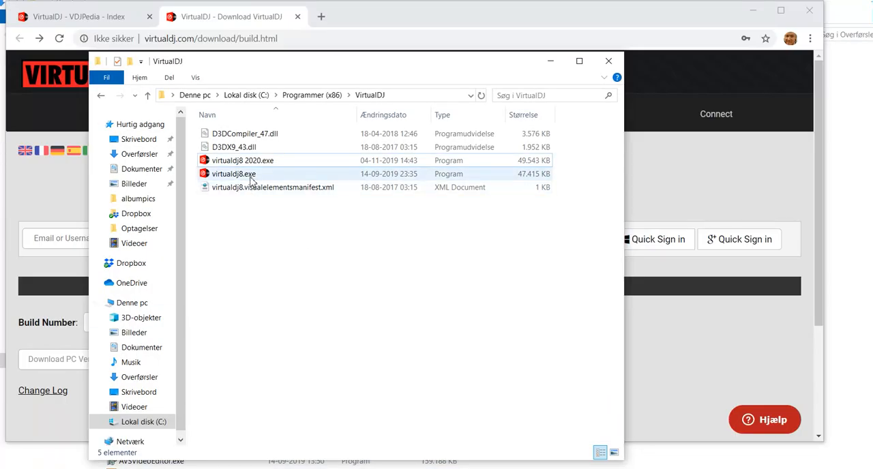
Rename the newly installed virtualdj8.exe to 'virtualdj8 2018.exe'.
click(234, 174)
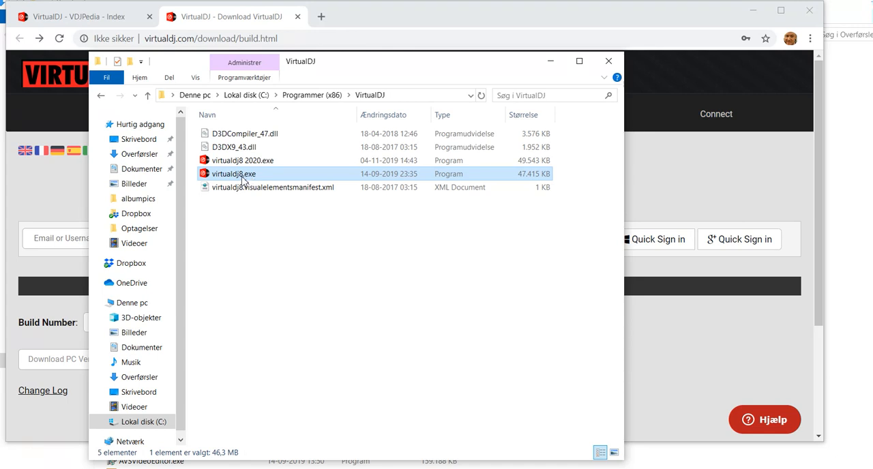
double_click(233, 173)
text( 2018)
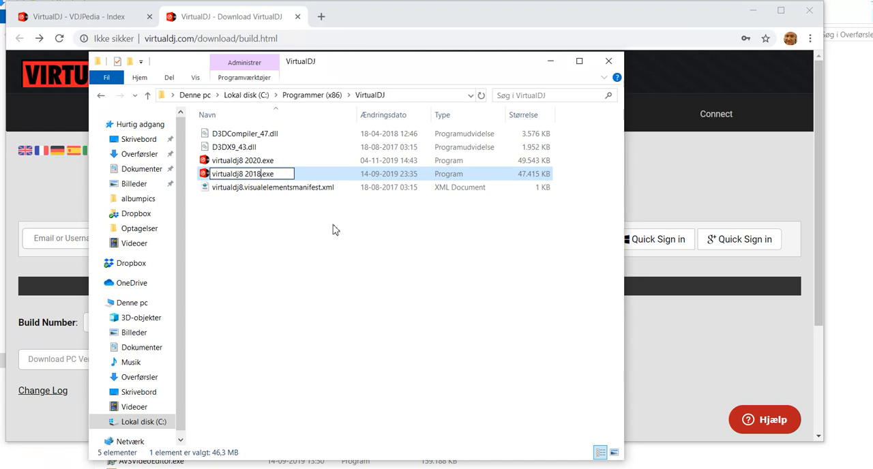
key(Return)
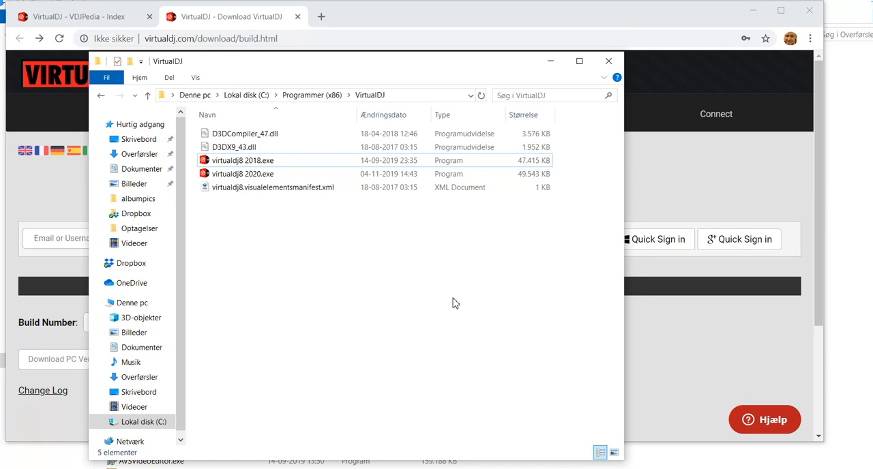
mouse_move(284, 211)
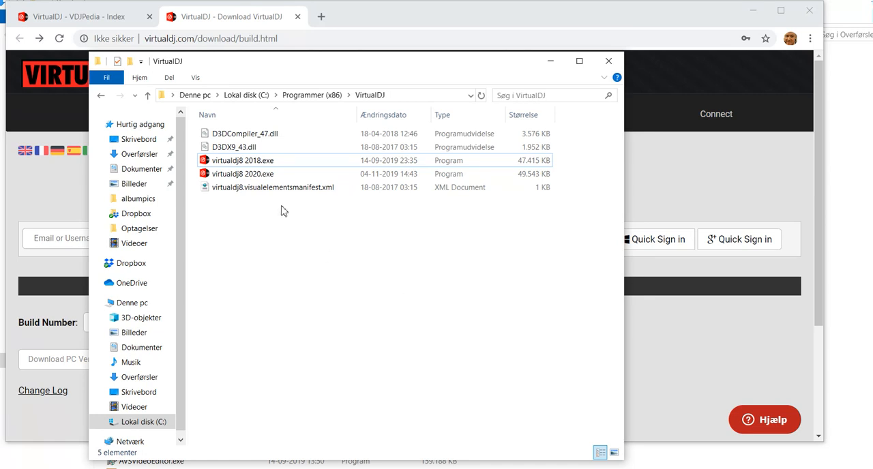
mouse_move(242, 173)
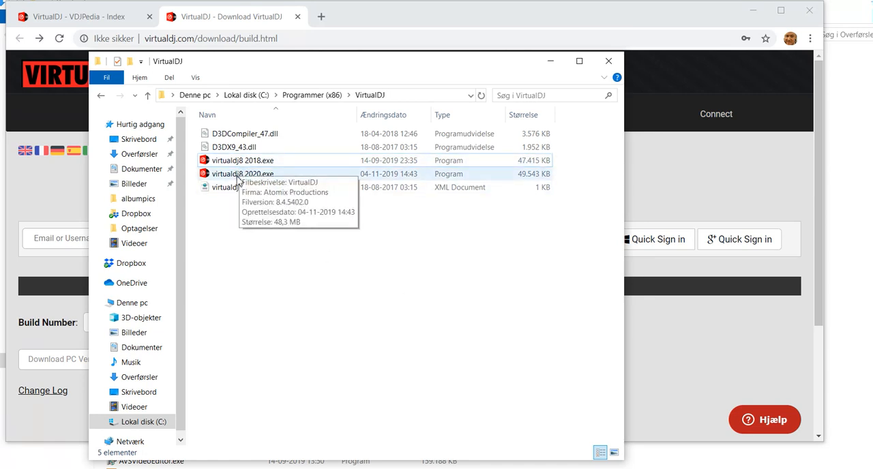
double_click(243, 173)
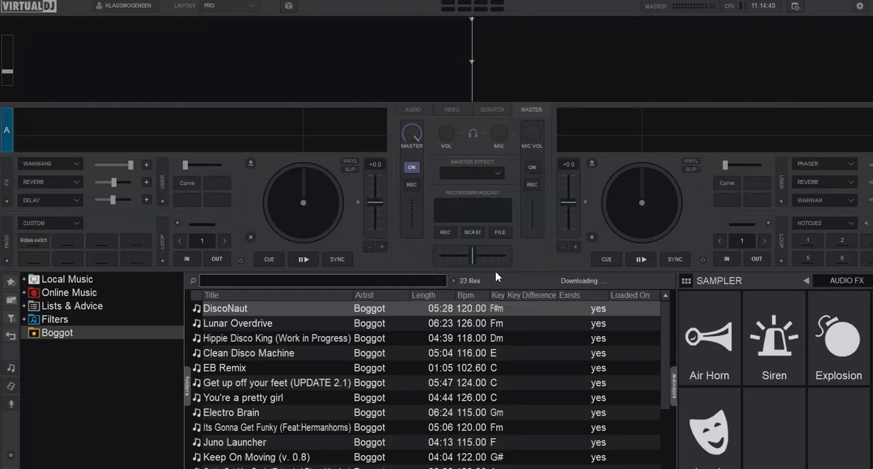
click(860, 6)
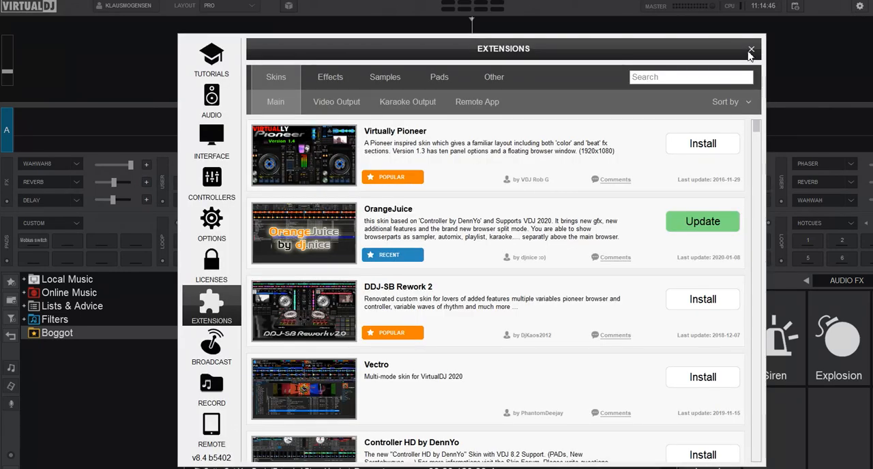
click(751, 49)
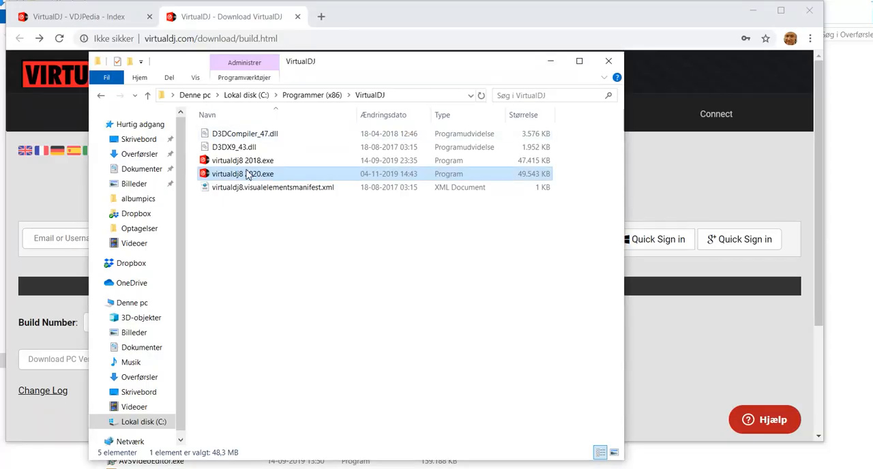
click(243, 161)
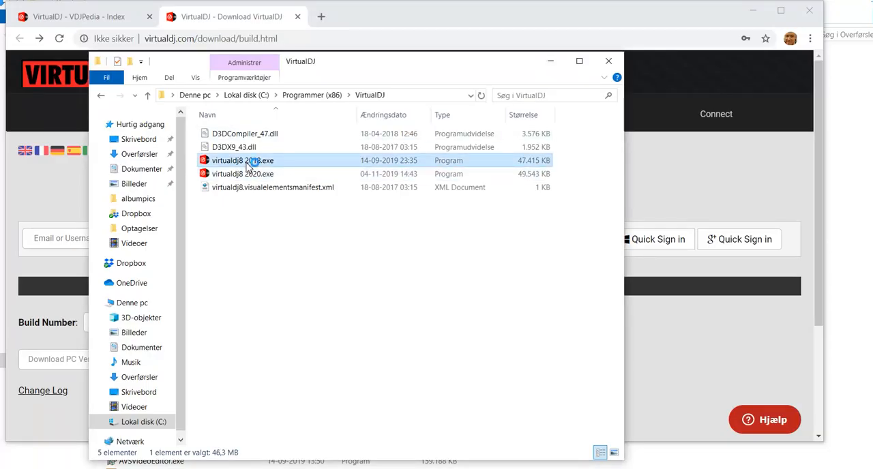
double_click(242, 161)
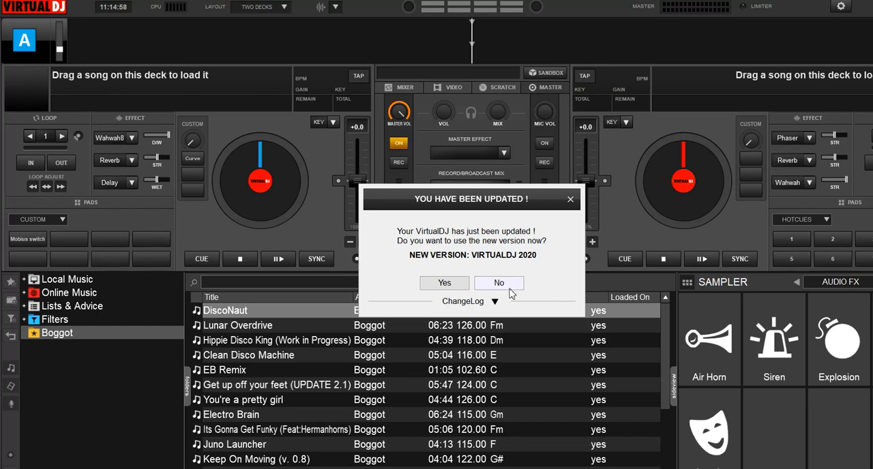
click(499, 283)
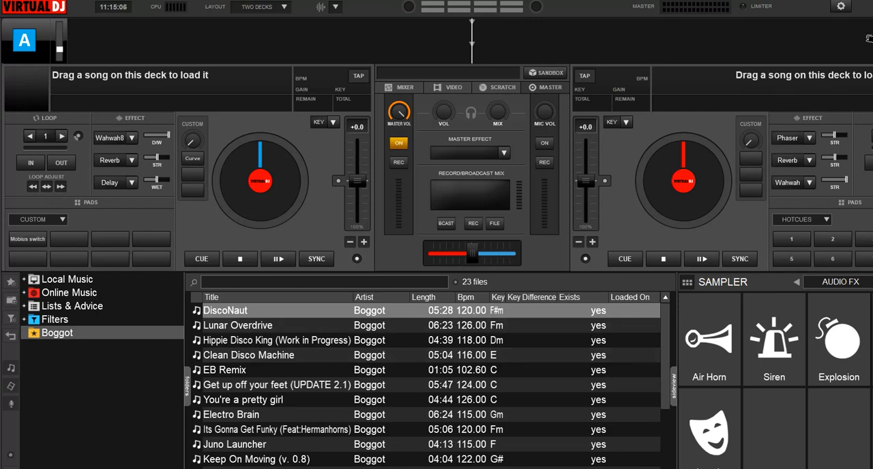
mouse_move(841, 7)
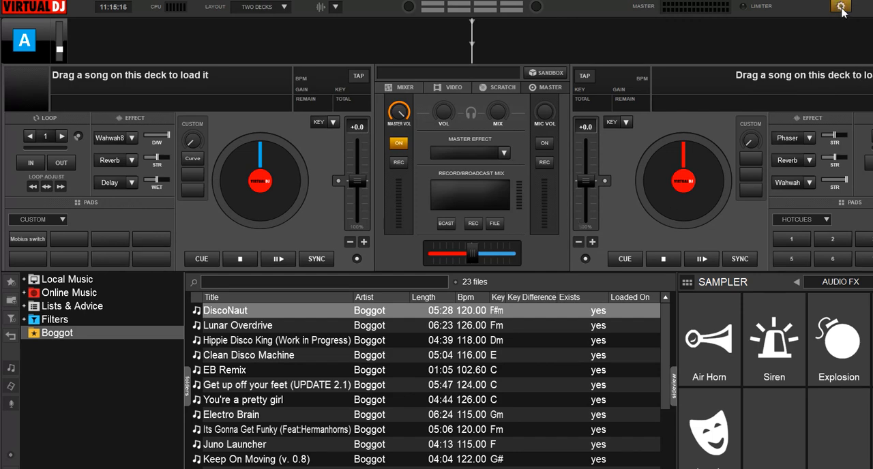
click(841, 6)
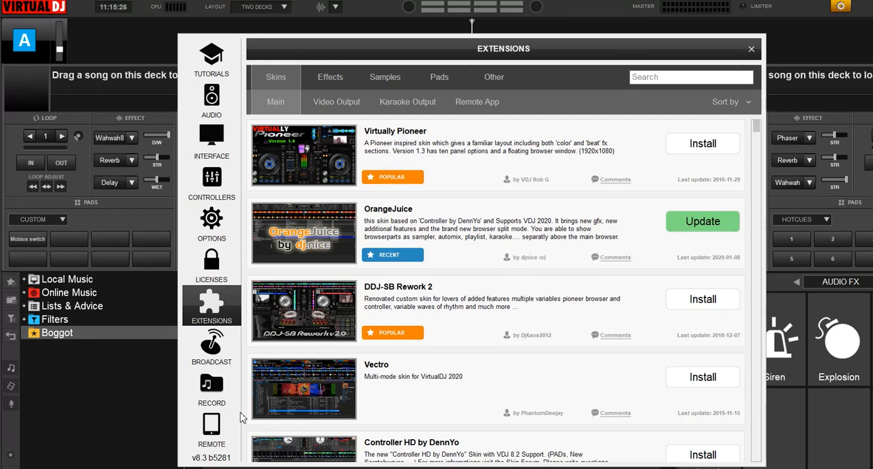
mouse_move(751, 49)
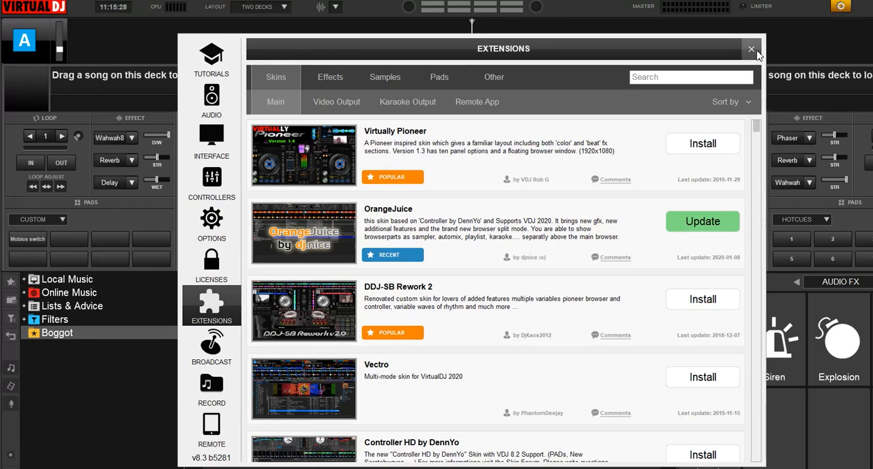
click(751, 49)
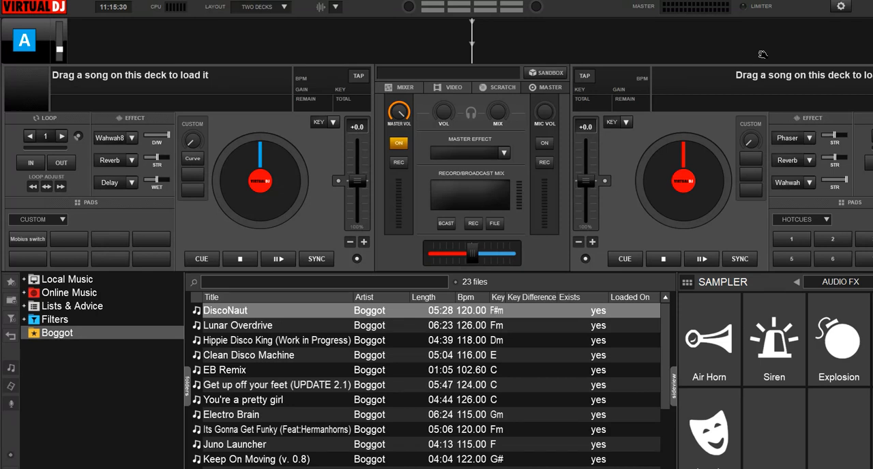
mouse_move(776, 38)
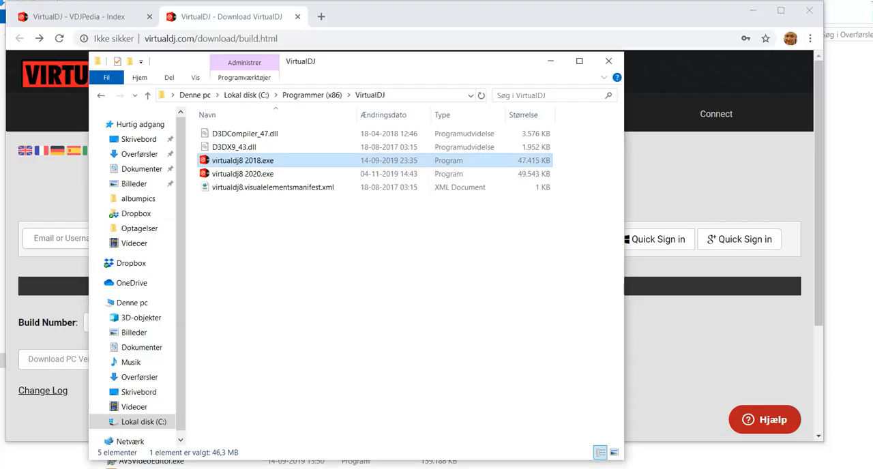
mouse_move(266, 235)
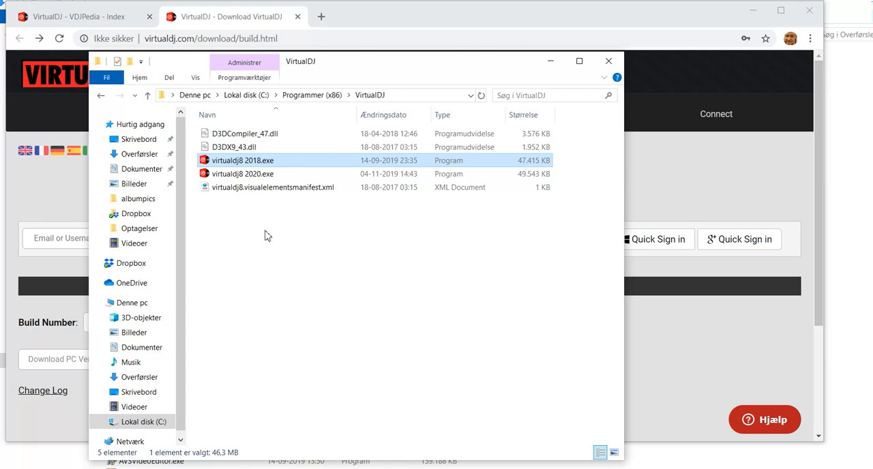
Choose build 5478 on the Older Builds page, download the 64-bit PC version, and open it.
click(607, 61)
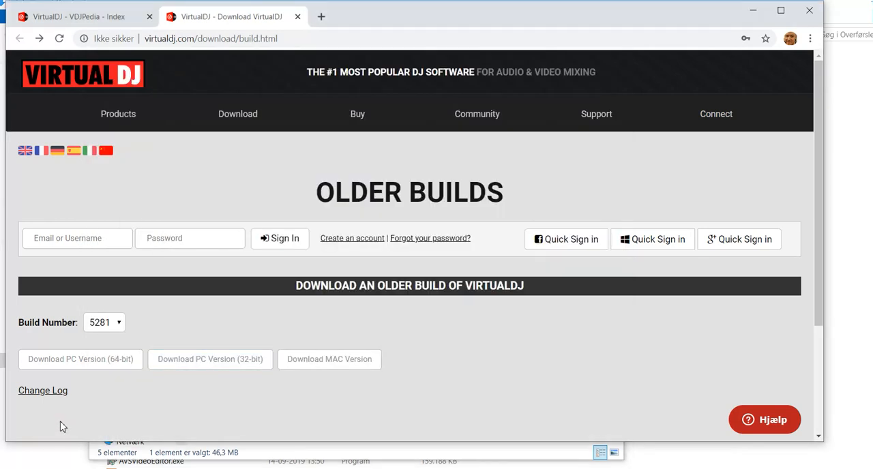
mouse_move(120, 326)
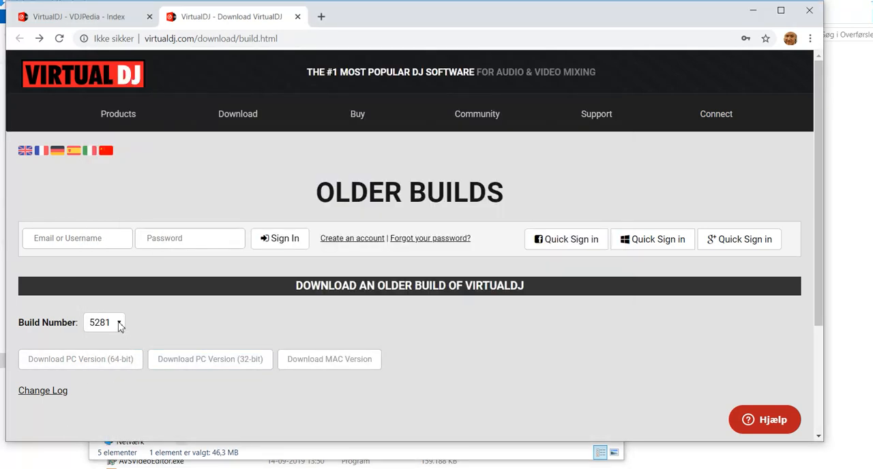
click(104, 322)
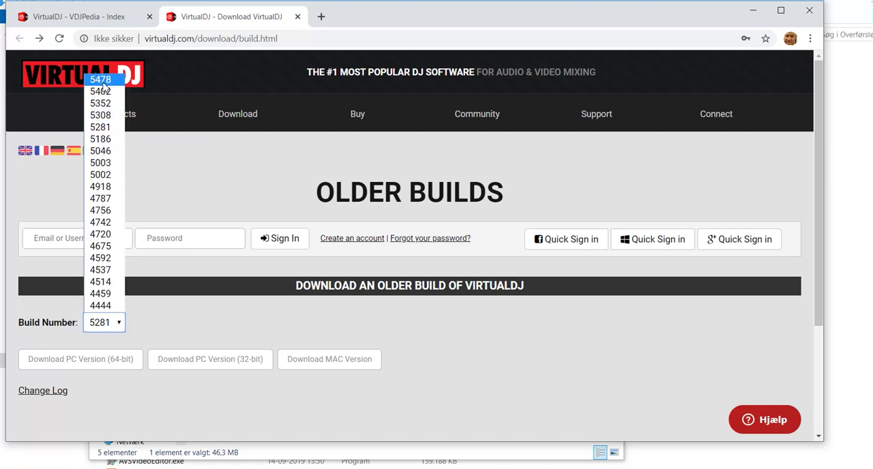
click(100, 79)
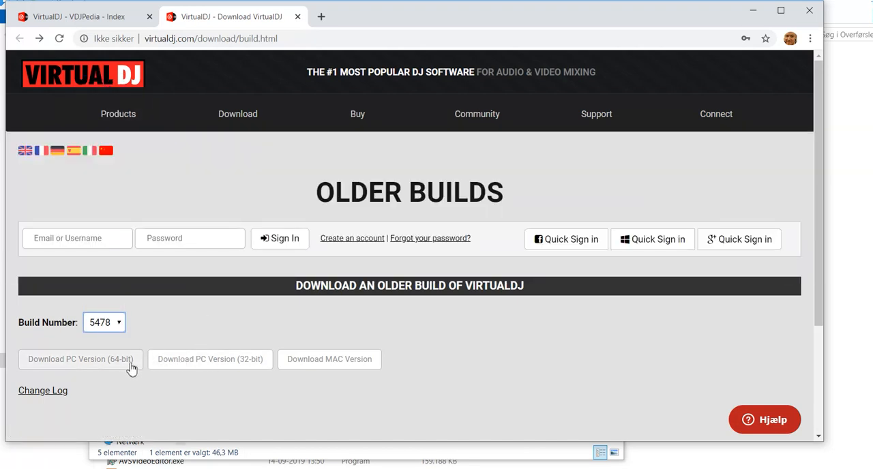
click(80, 360)
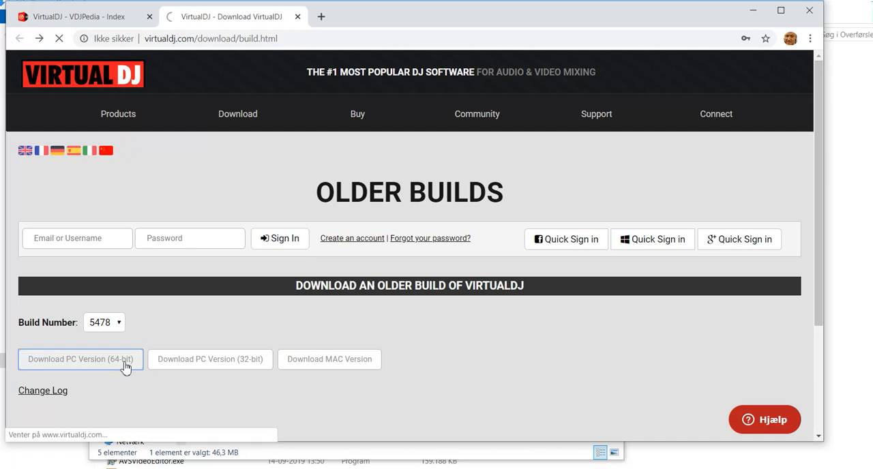
click(80, 359)
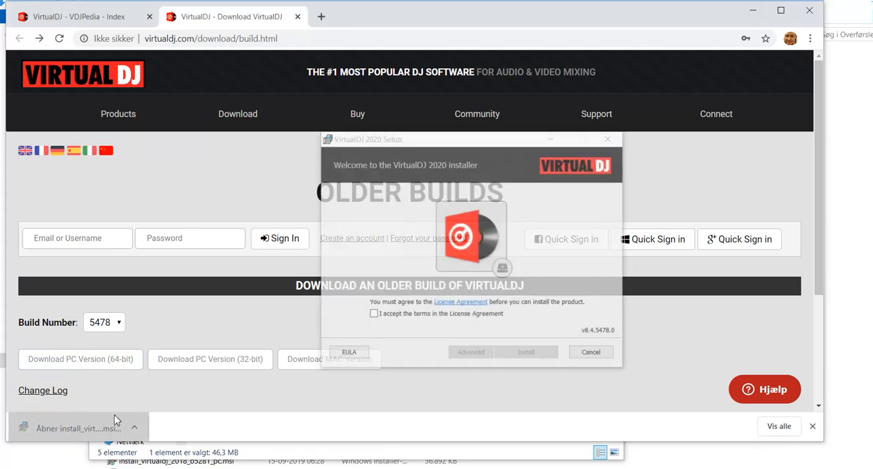
Accept the license terms, install 64-bit build 8.4.5478, and close the setup.
click(372, 314)
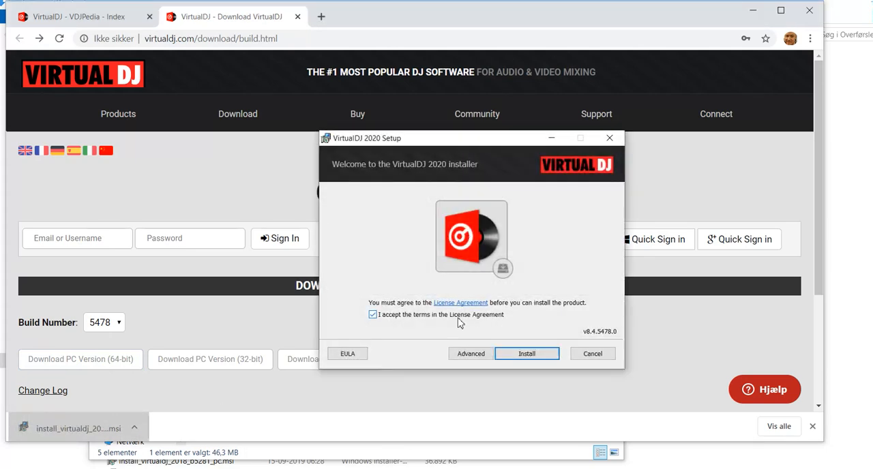
click(526, 354)
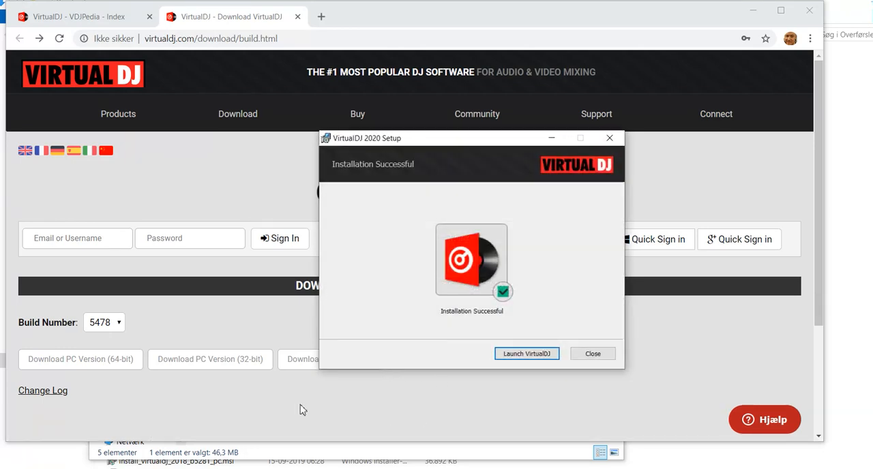
click(592, 353)
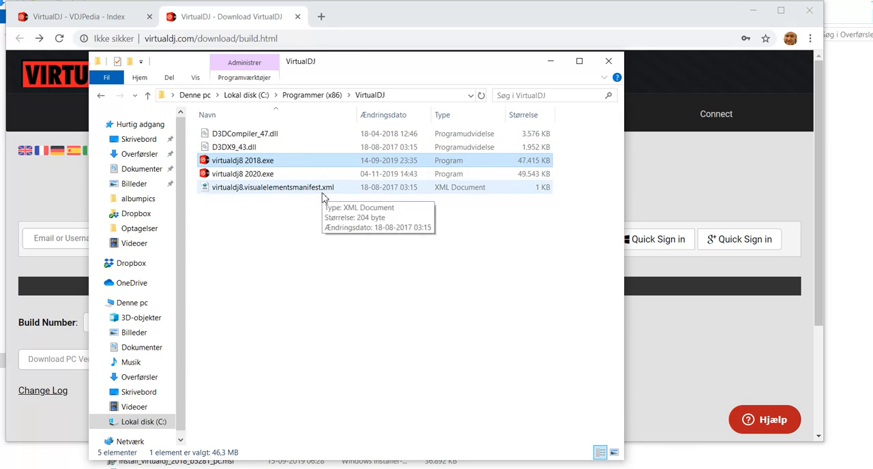
mouse_move(244, 103)
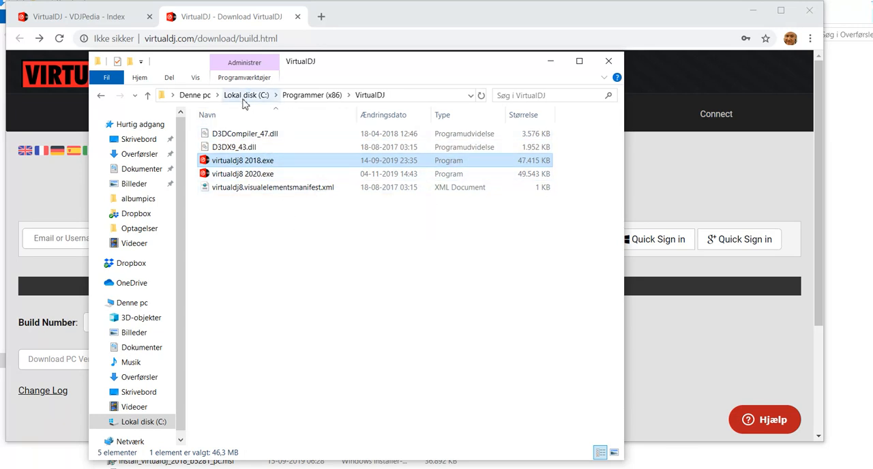
Navigate to C:\Programmer\VirtualDJ and launch the 64-bit virtualdj8.exe.
click(246, 94)
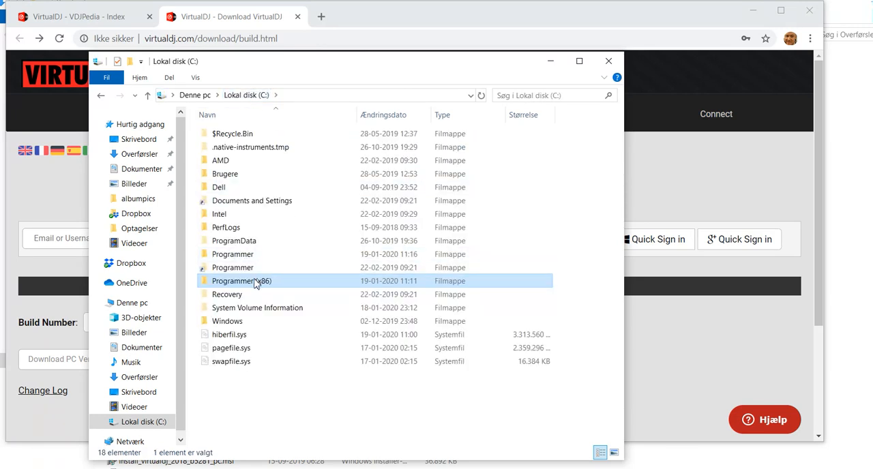
click(233, 254)
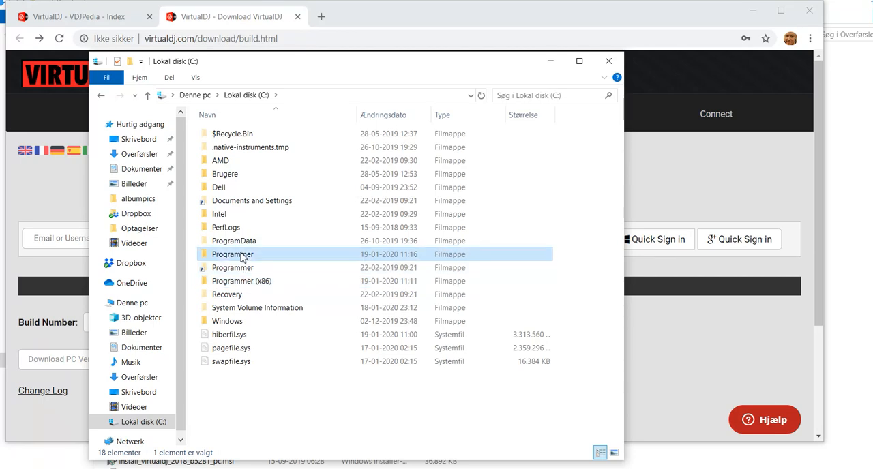
double_click(233, 254)
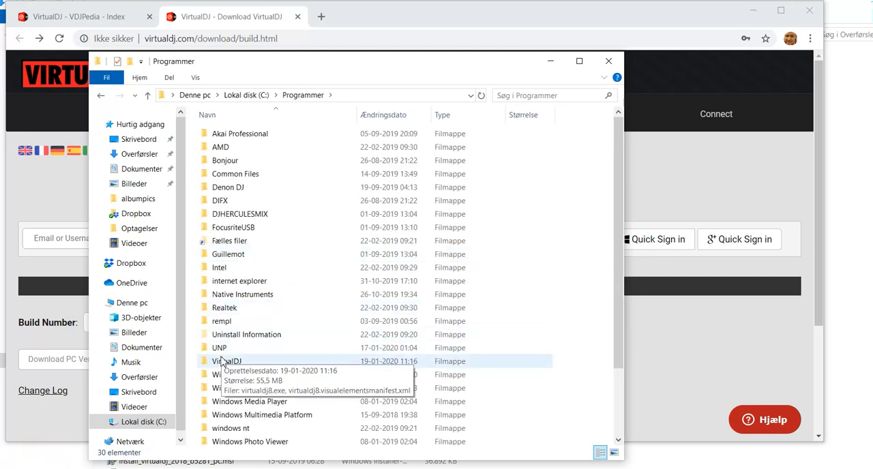
double_click(228, 361)
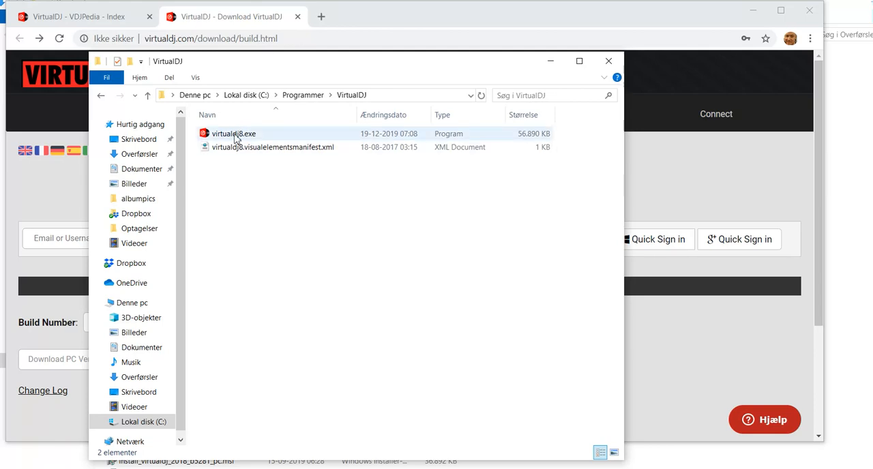
double_click(234, 133)
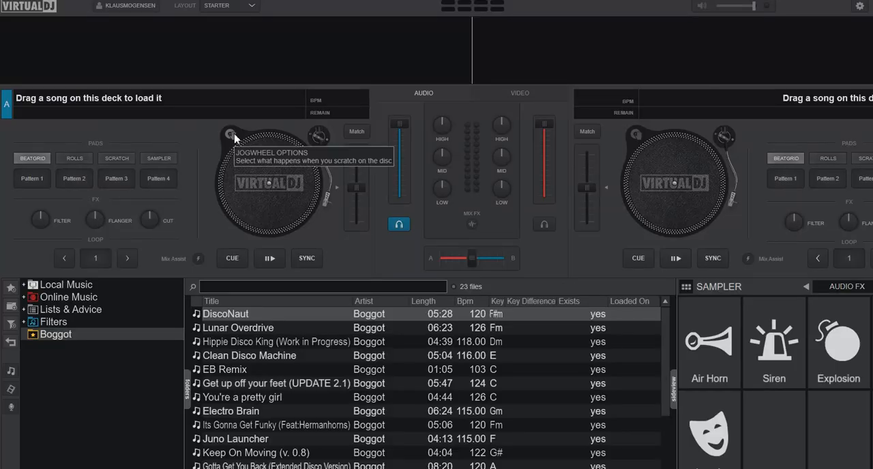
mouse_move(818, 68)
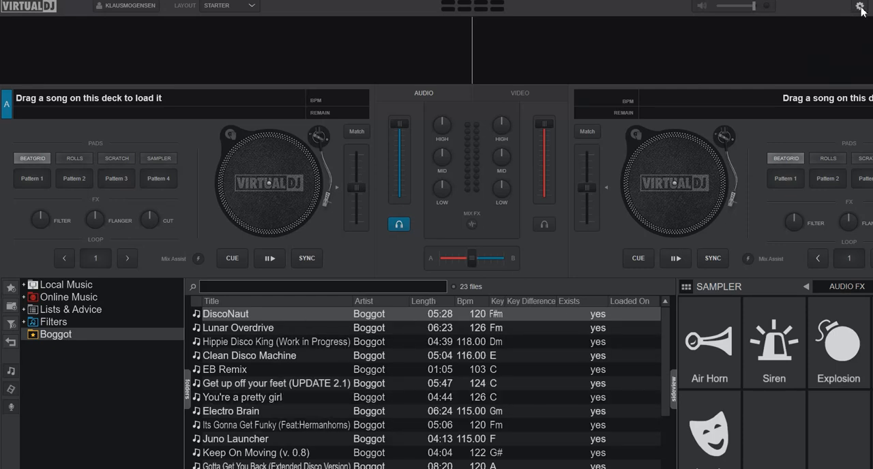
Open VirtualDJ settings to confirm the running version is v8.4-64 b5478.
click(859, 6)
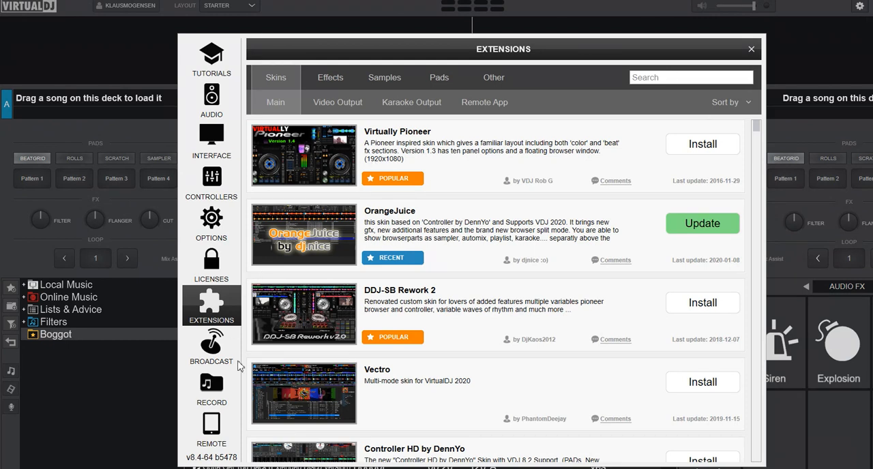